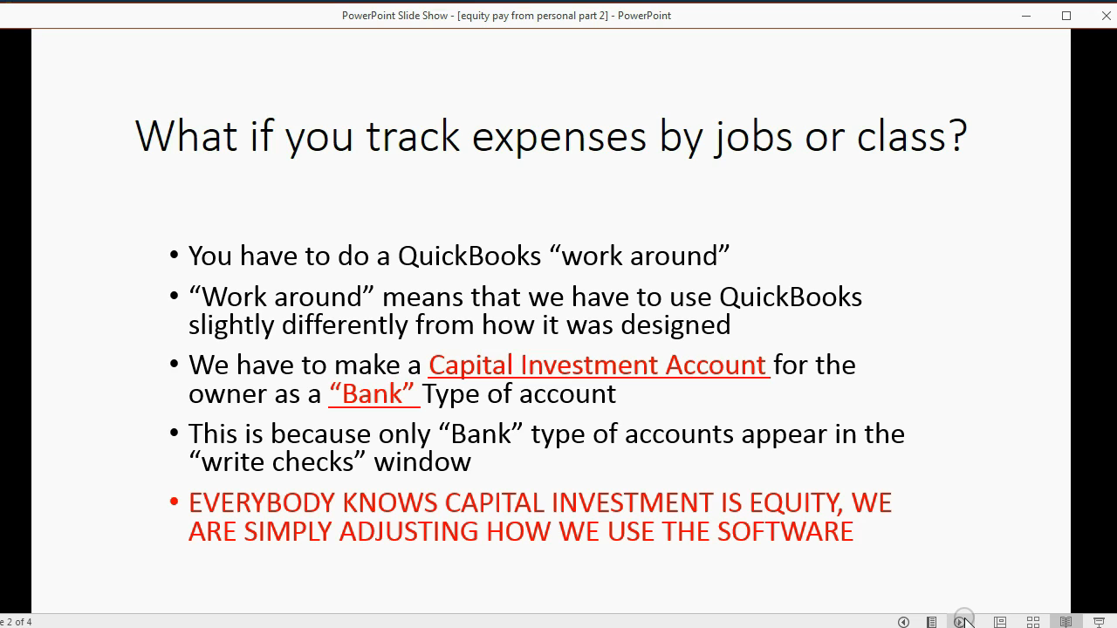
{"action": "mouse_move", "coordinate": [1051, 54]}
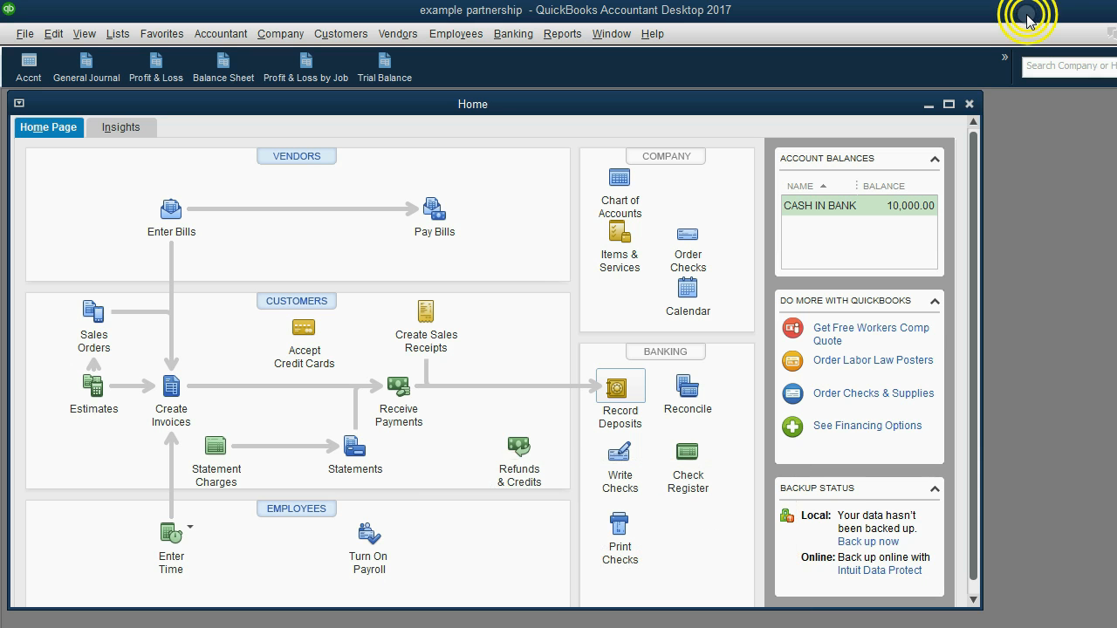
Step: Open the Chart of Accounts from the Home page
{"action": "left_click", "coordinate": [618, 176]}
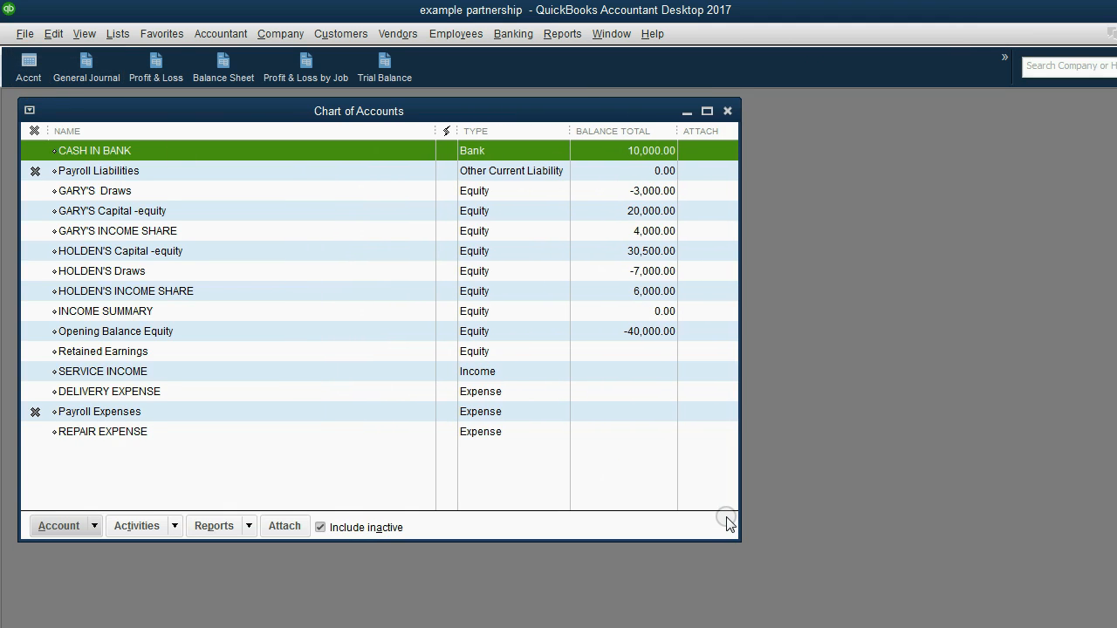
{"action": "mouse_move", "coordinate": [656, 499]}
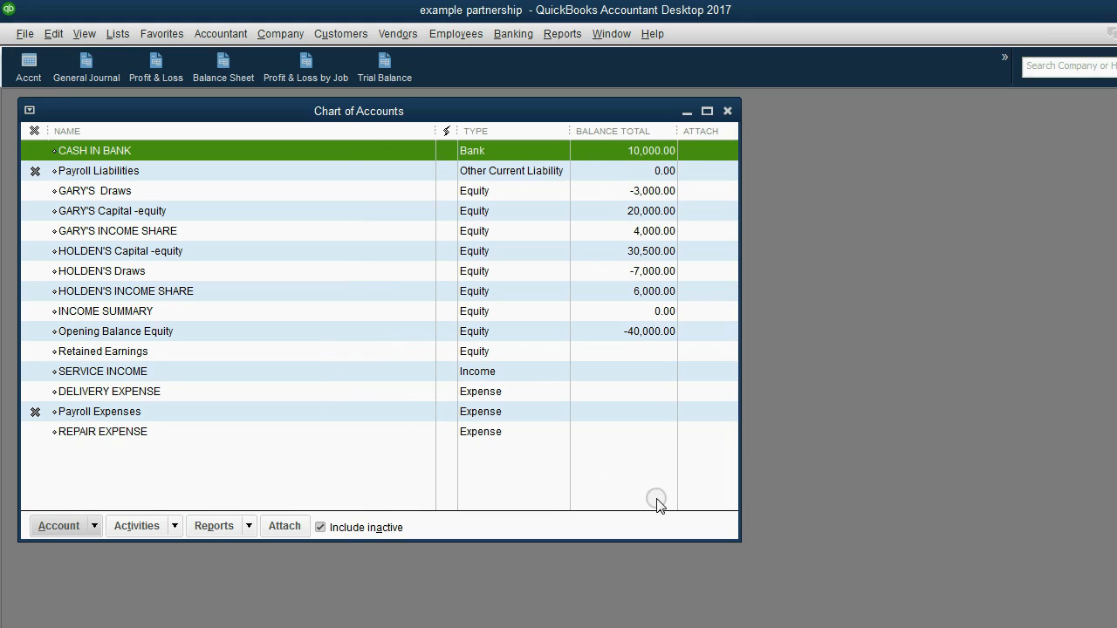
{"action": "mouse_move", "coordinate": [137, 259]}
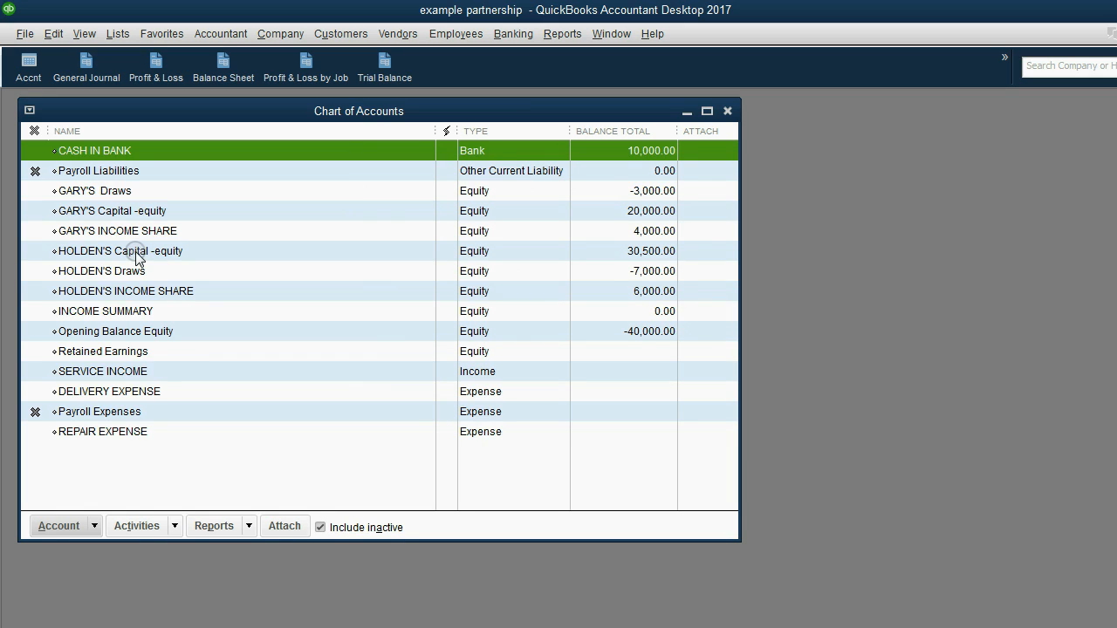
{"action": "double_click", "coordinate": [118, 251]}
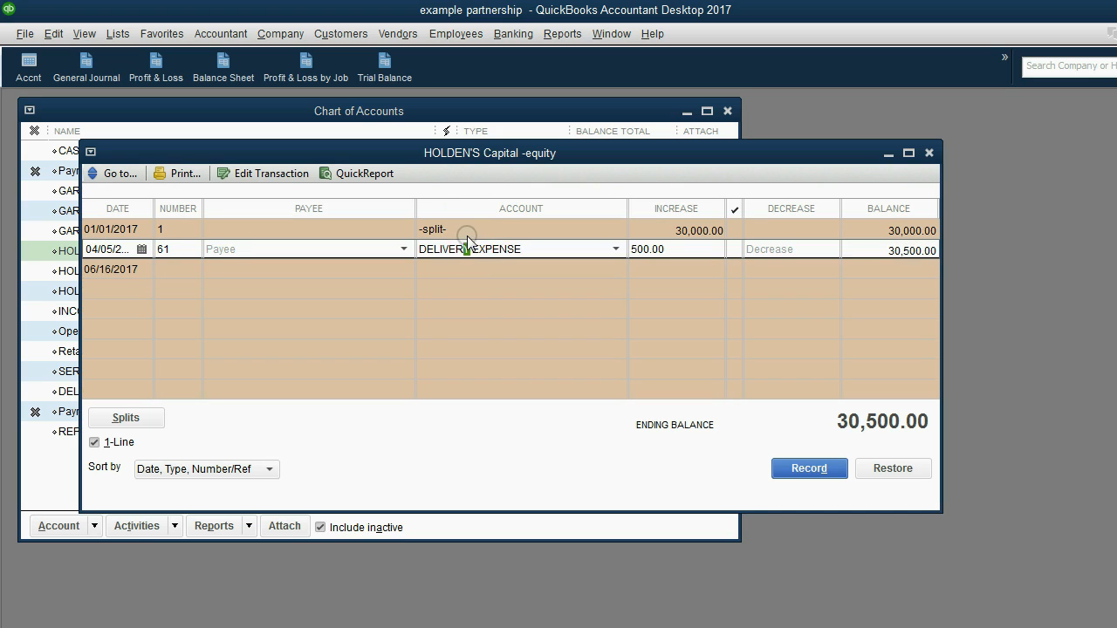
{"action": "left_click", "coordinate": [111, 229]}
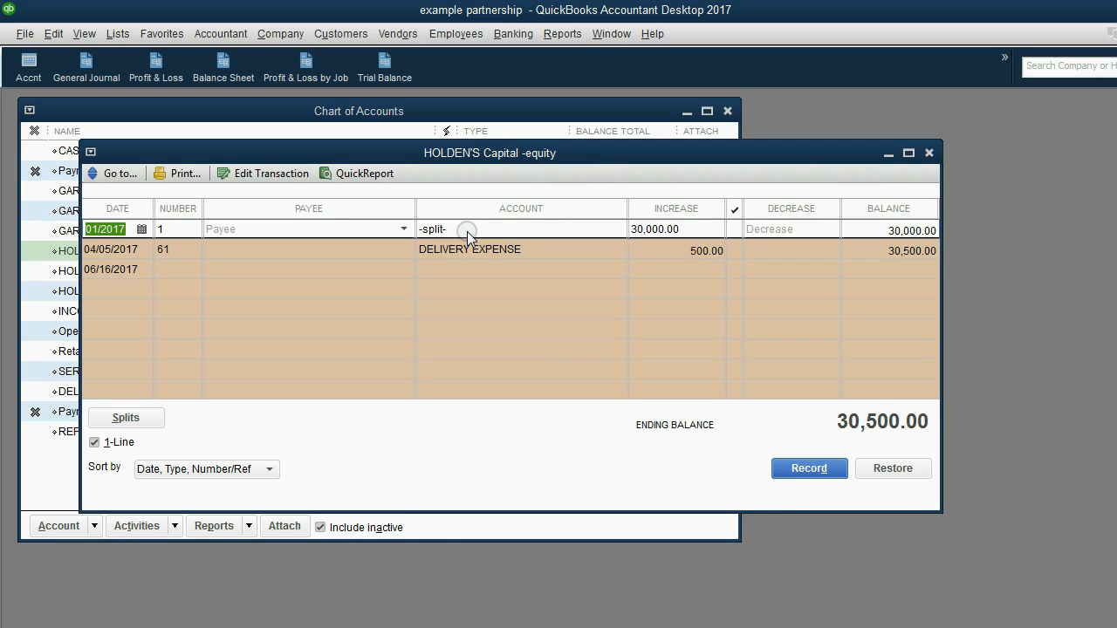
{"action": "mouse_move", "coordinate": [469, 254]}
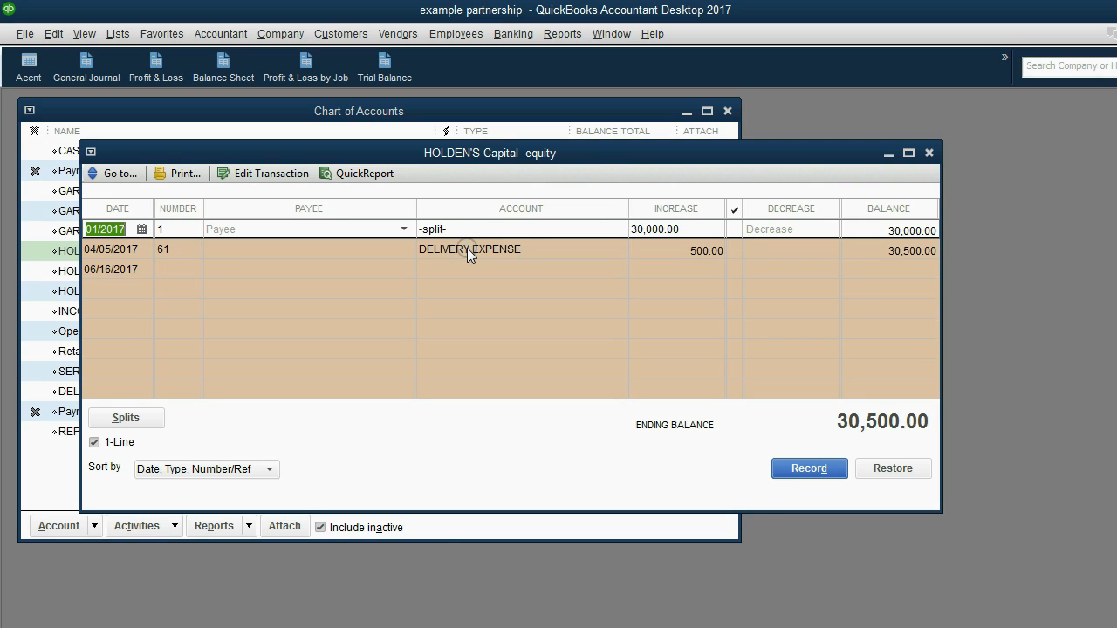
{"action": "left_click", "coordinate": [468, 248]}
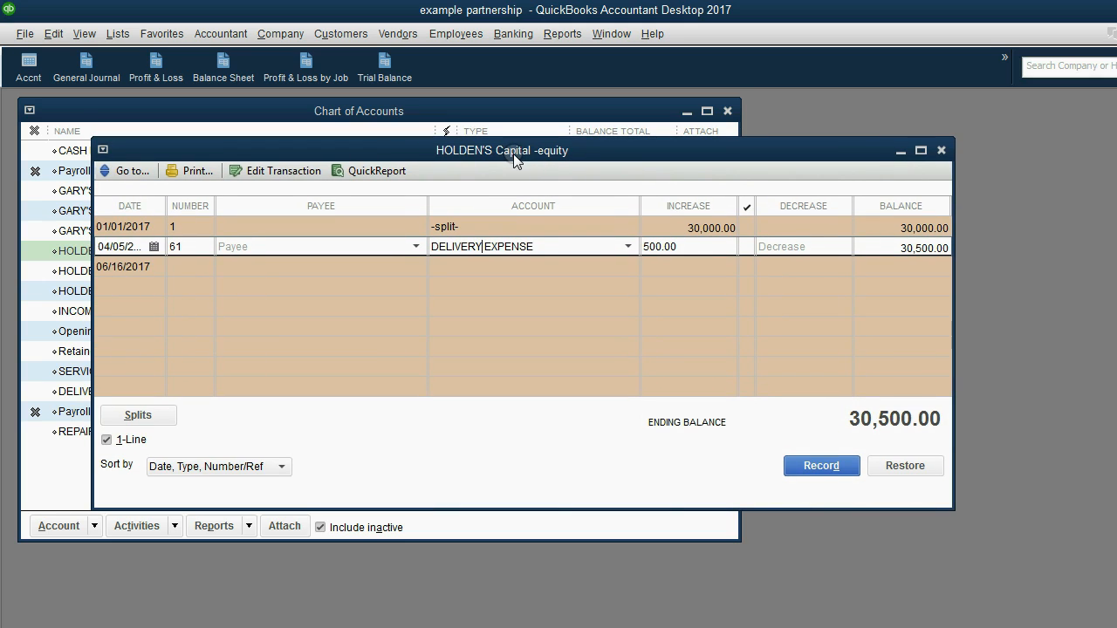
{"action": "mouse_move", "coordinate": [486, 155]}
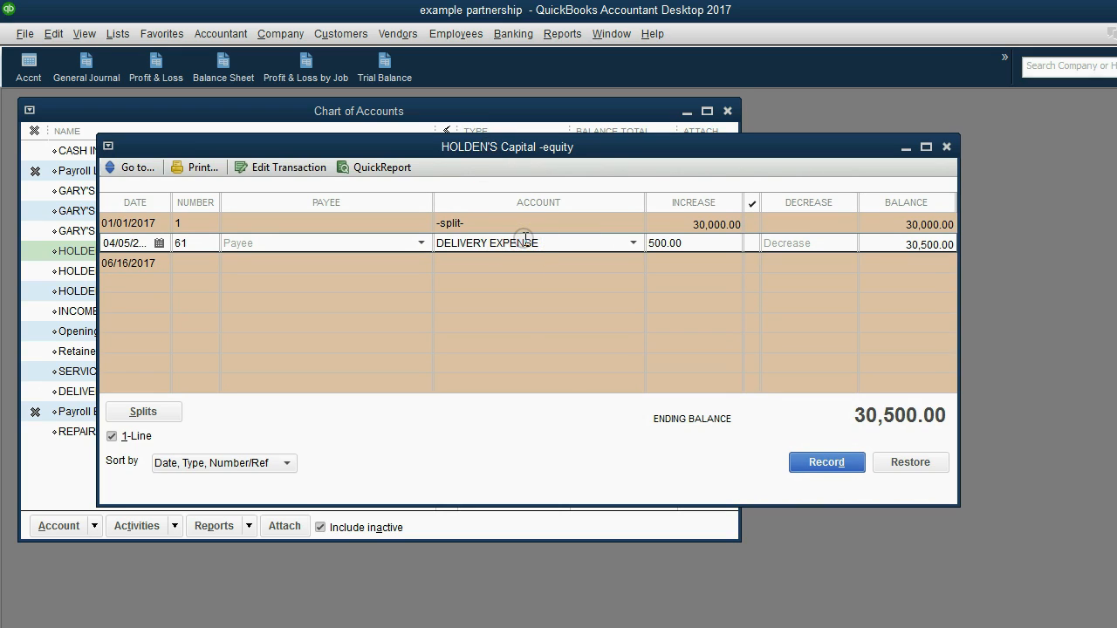
{"action": "mouse_move", "coordinate": [496, 159]}
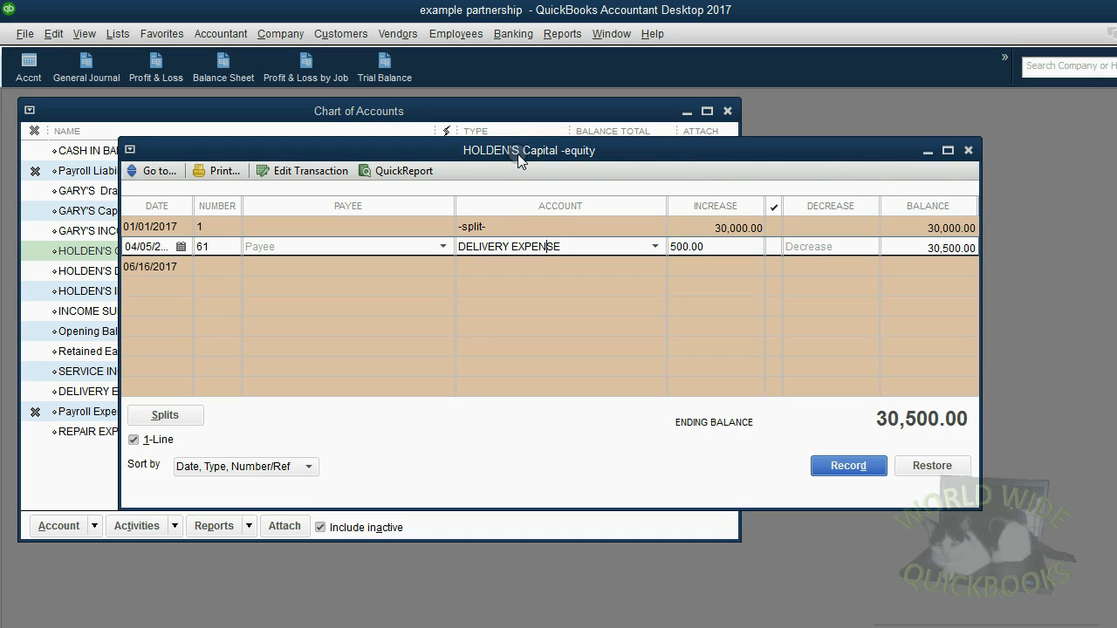
{"action": "mouse_move", "coordinate": [381, 206]}
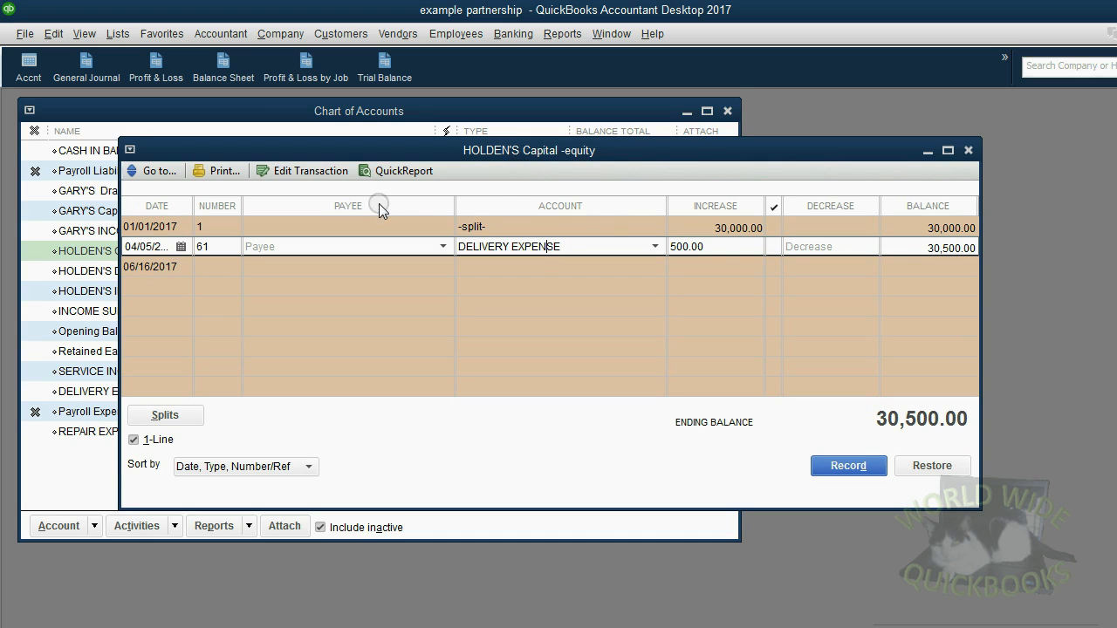
{"action": "mouse_move", "coordinate": [810, 224]}
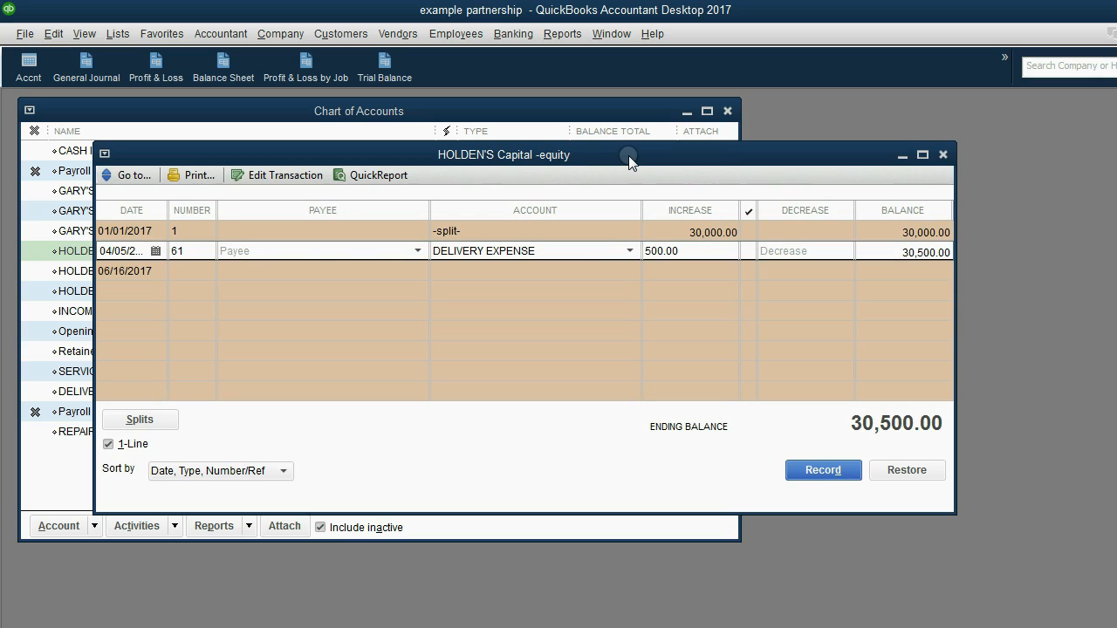
{"action": "mouse_move", "coordinate": [654, 160]}
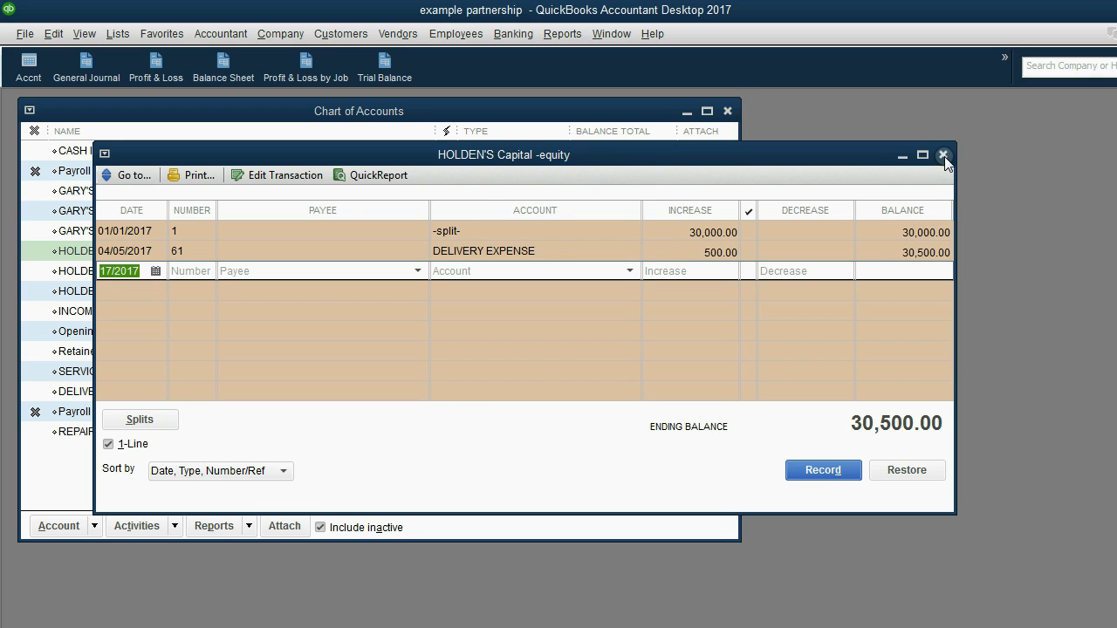
{"action": "left_click", "coordinate": [942, 154]}
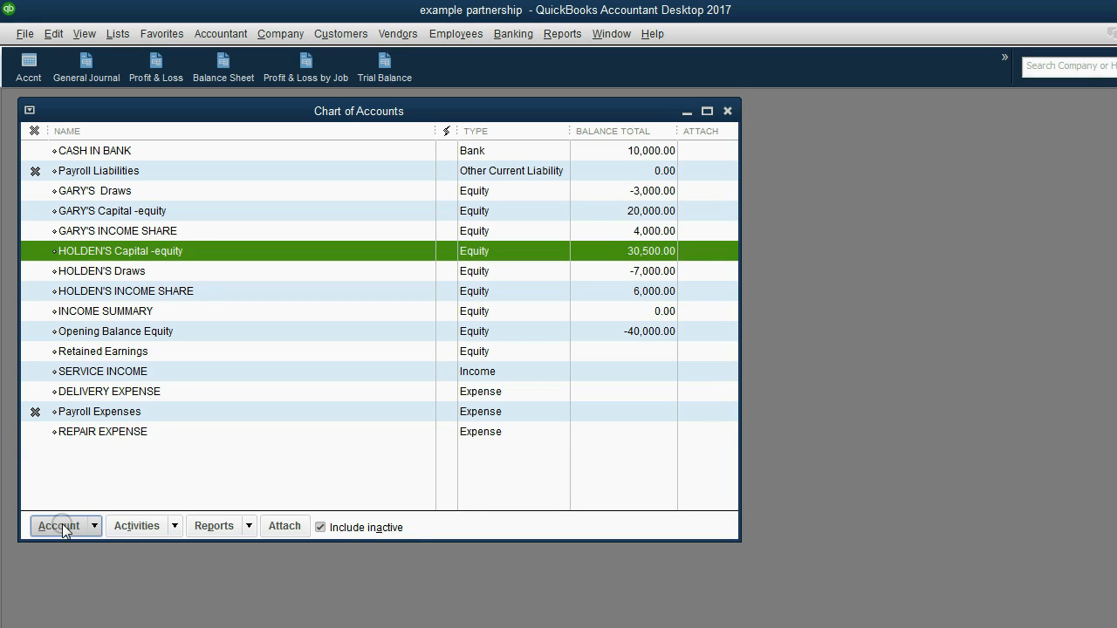
Step: Start a new account of type Bank from the Account actions
{"action": "left_click", "coordinate": [59, 527]}
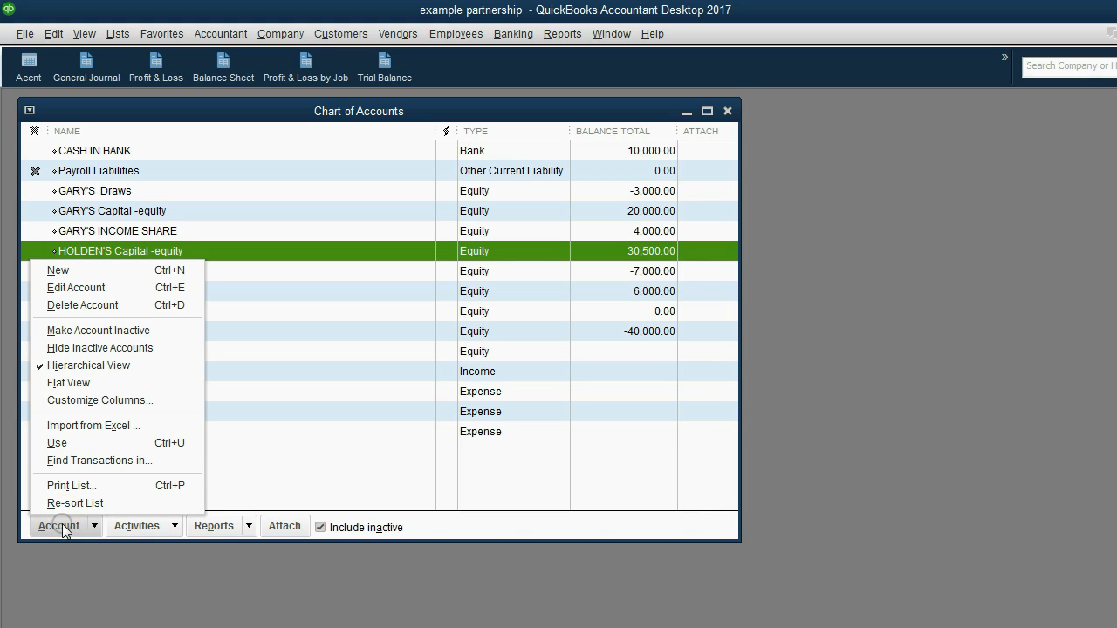
{"action": "left_click", "coordinate": [58, 269]}
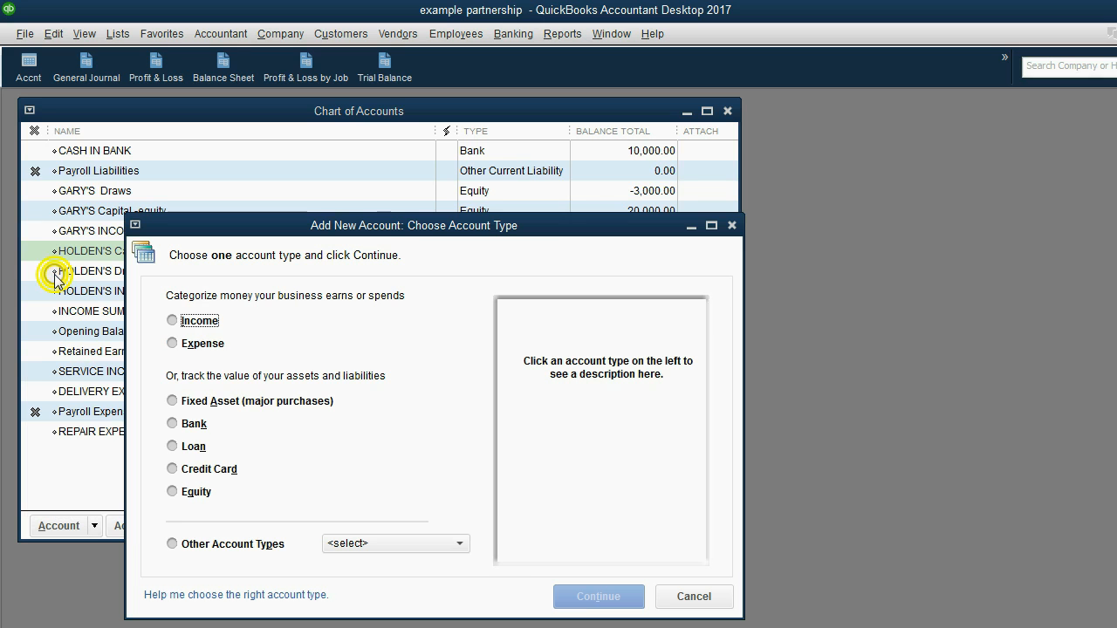
{"action": "left_click", "coordinate": [171, 424]}
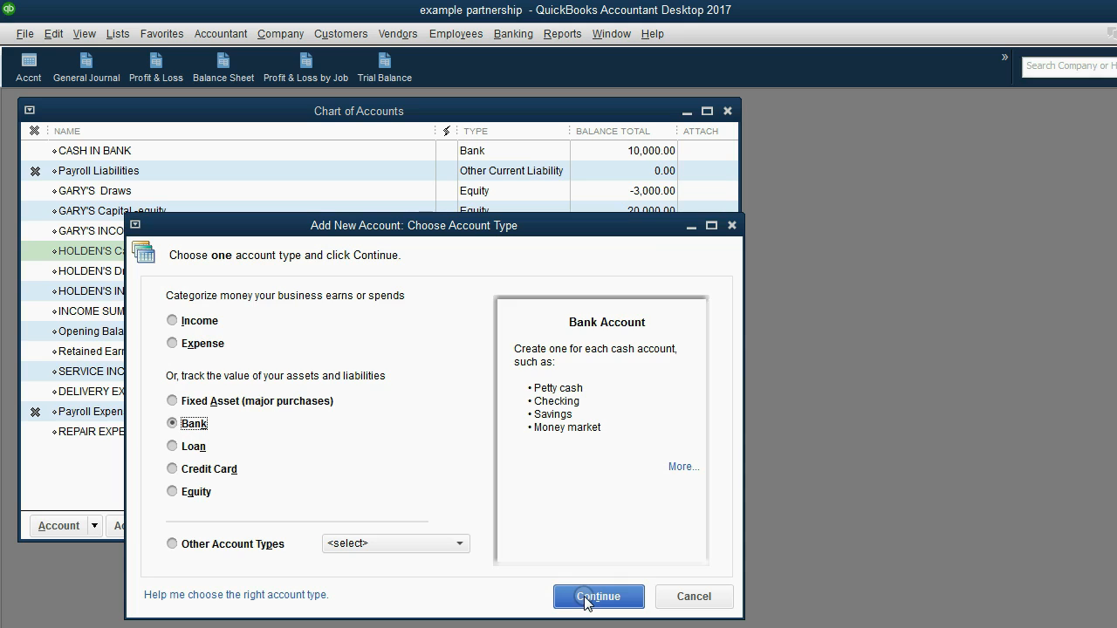
{"action": "left_click", "coordinate": [598, 597]}
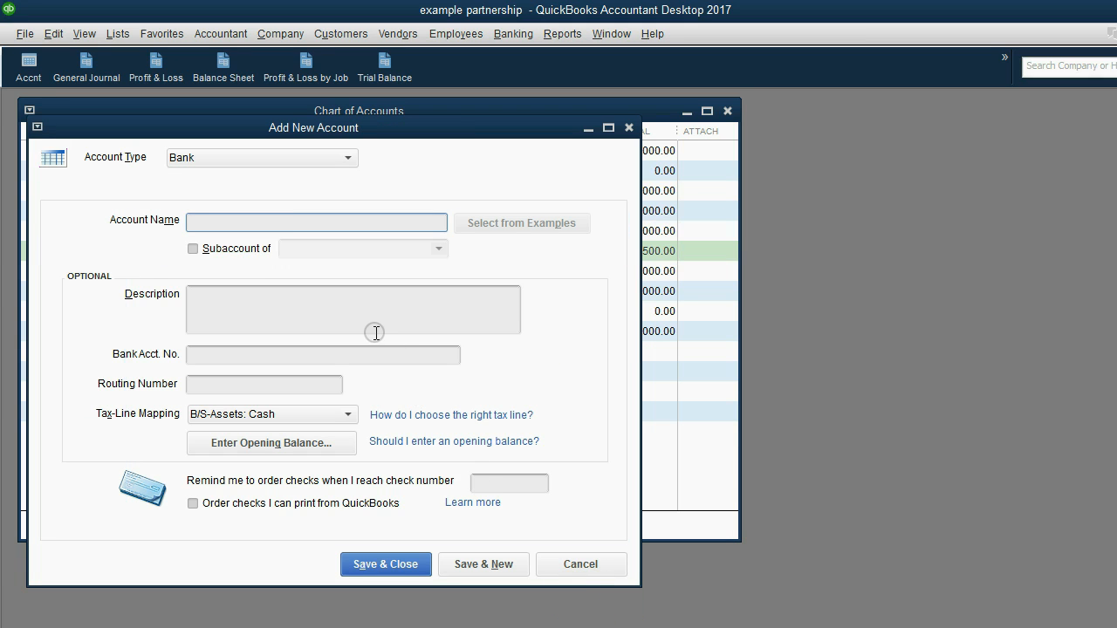
Step: Name it HOLDEN PAID FROM PERSONAL, save it, and decline online bank feeds
{"action": "type", "text": "HOLDEN"}
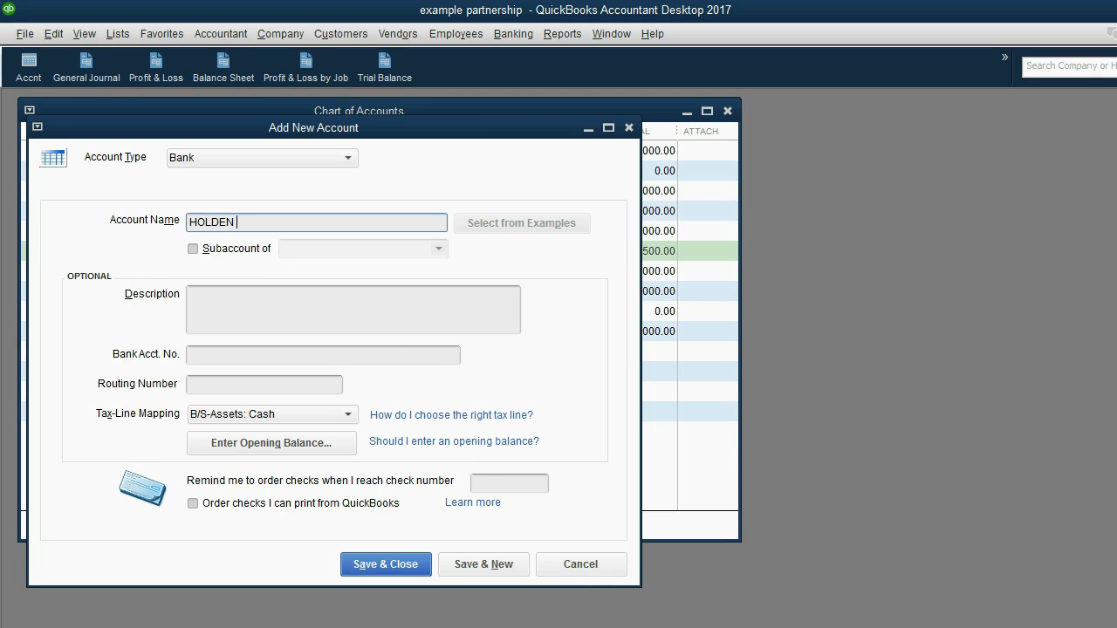
{"action": "type", "text": "PAID FROM P"}
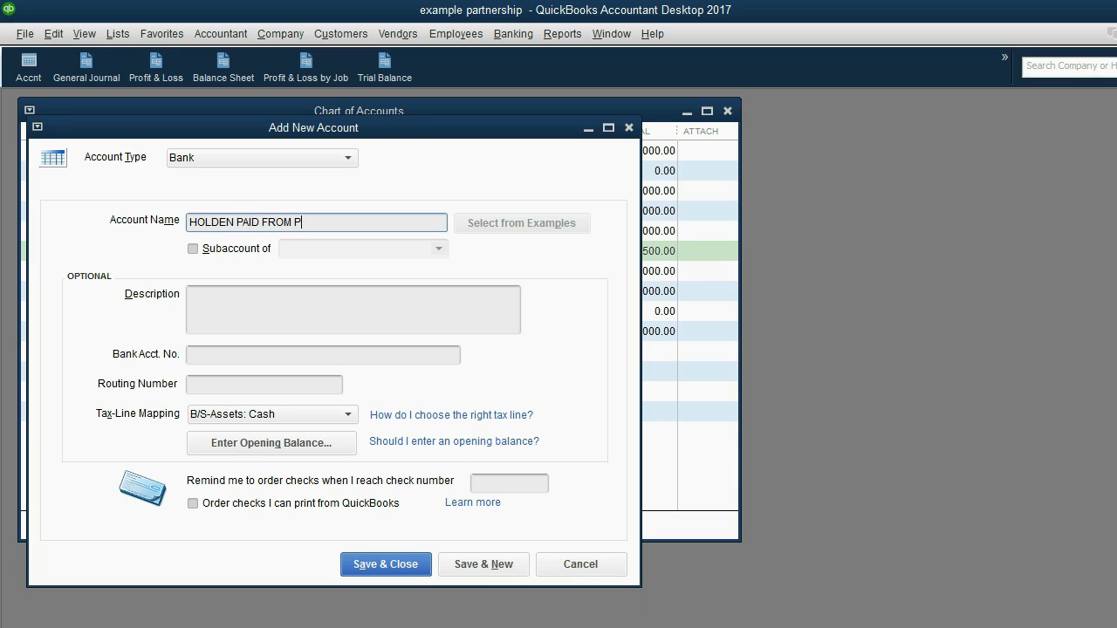
{"action": "type", "text": "ERSONAL"}
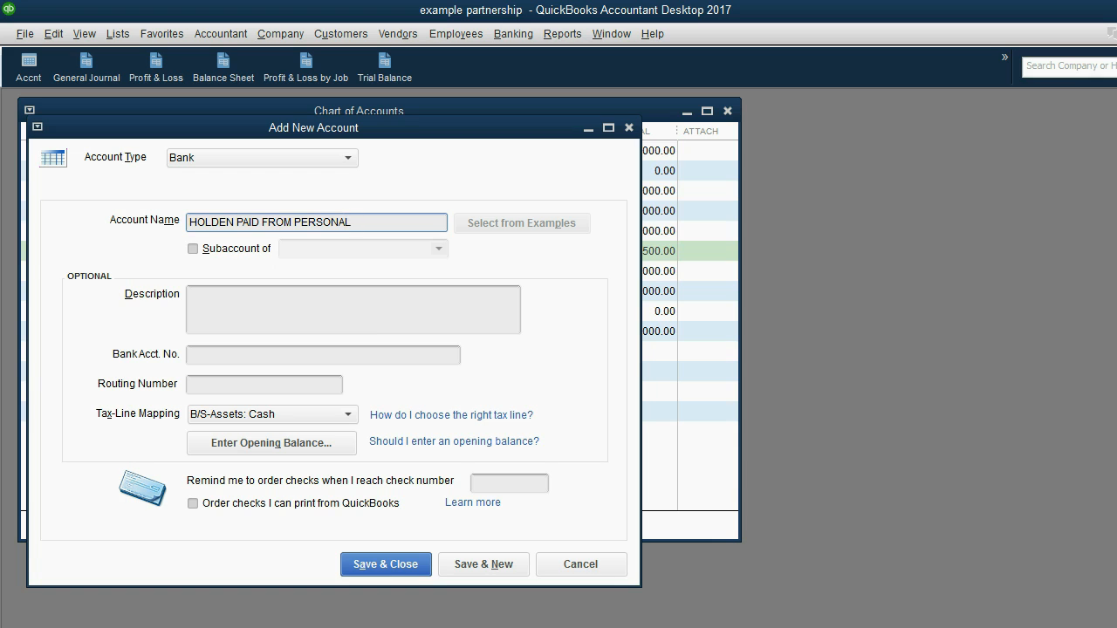
{"action": "left_click", "coordinate": [384, 564]}
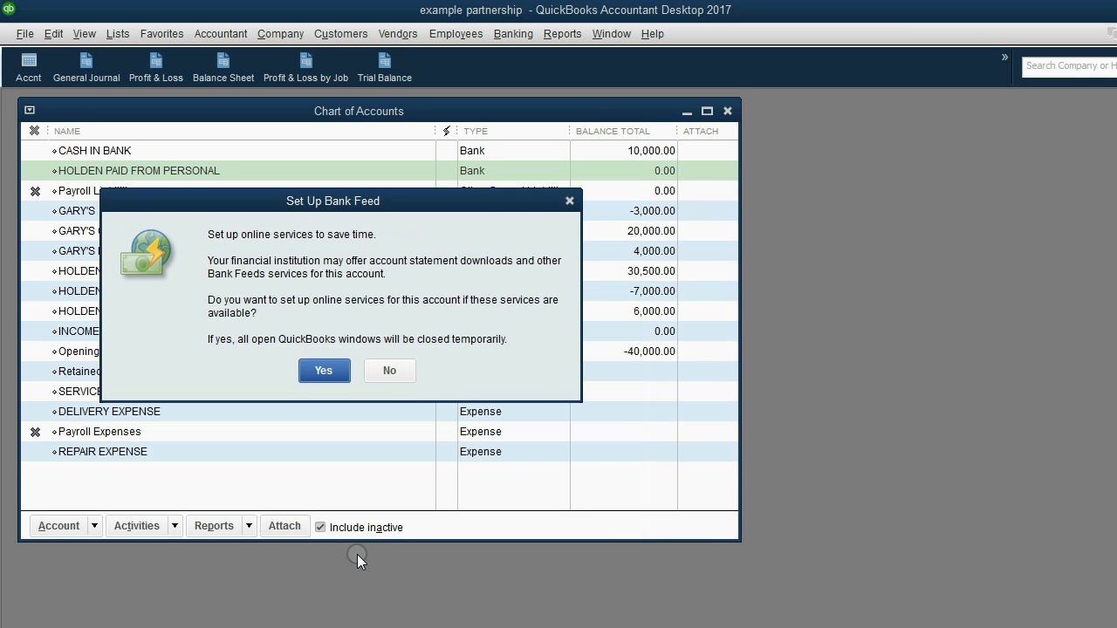
{"action": "left_click", "coordinate": [388, 370]}
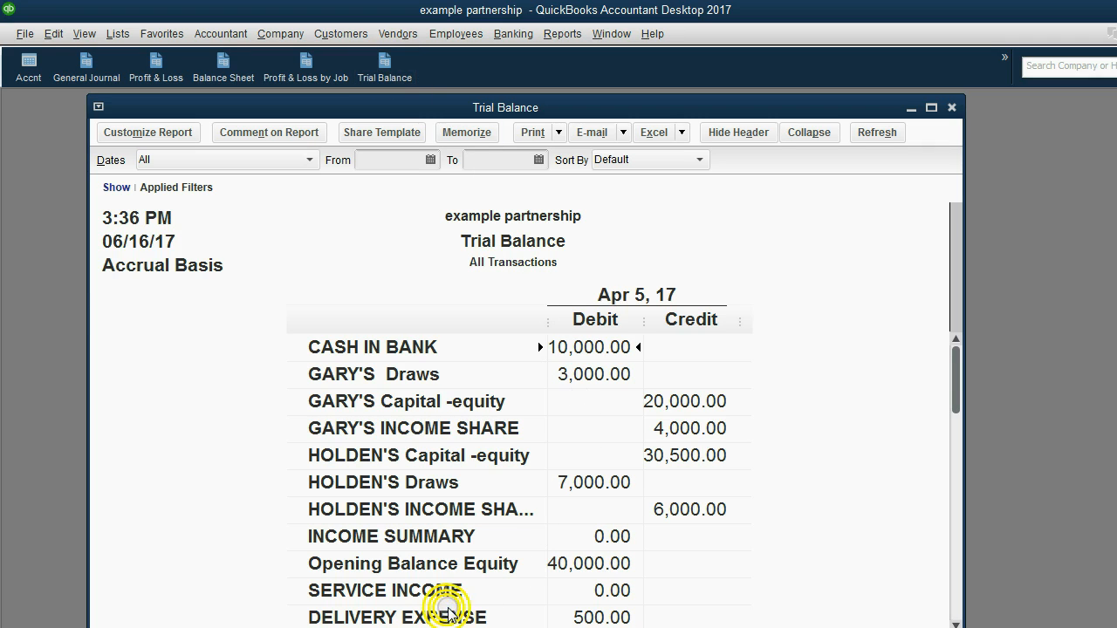
{"action": "mouse_move", "coordinate": [592, 618]}
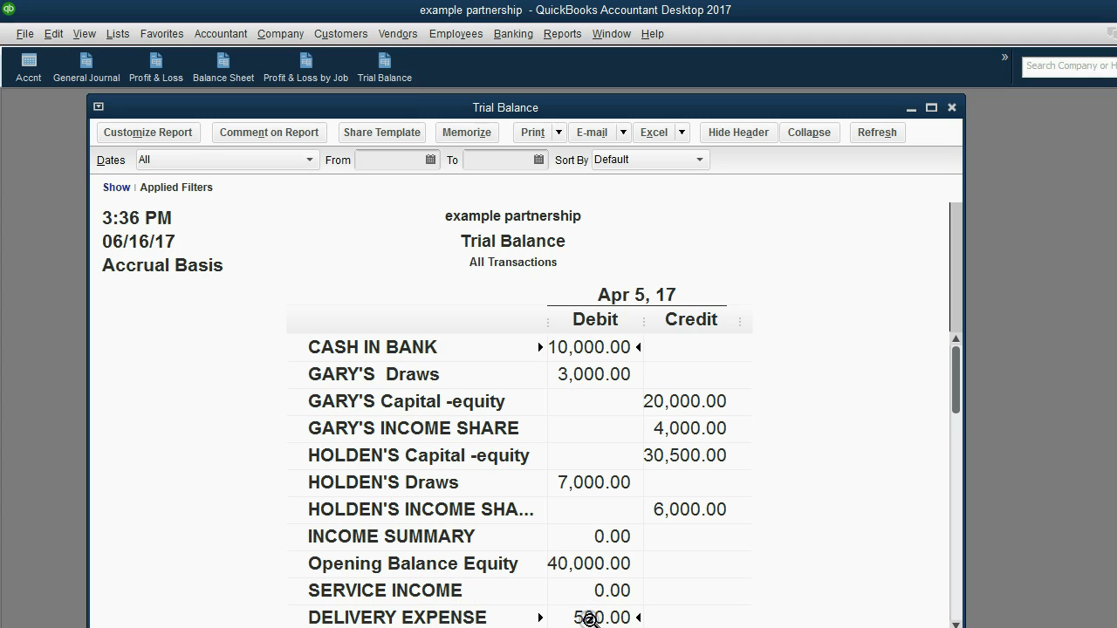
{"action": "mouse_move", "coordinate": [892, 527]}
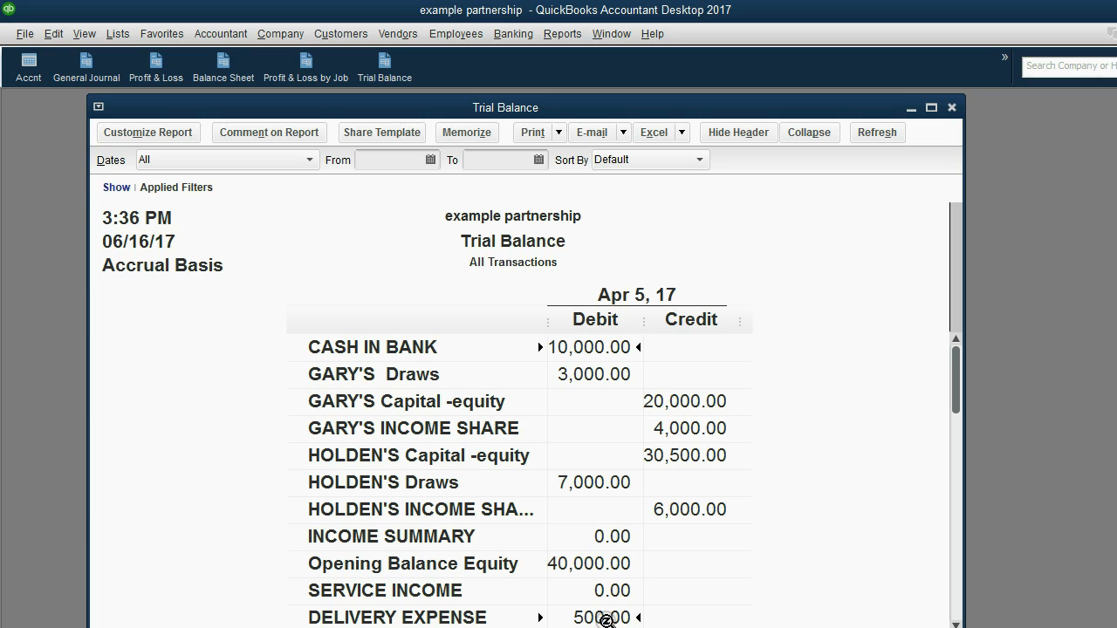
{"action": "mouse_move", "coordinate": [335, 390]}
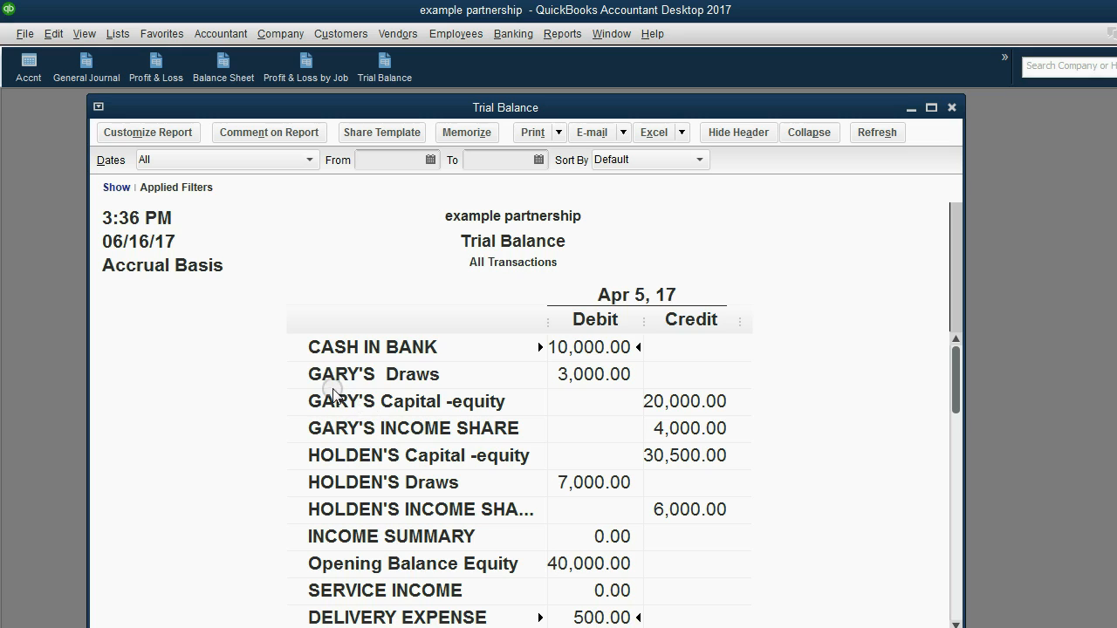
{"action": "mouse_move", "coordinate": [342, 330]}
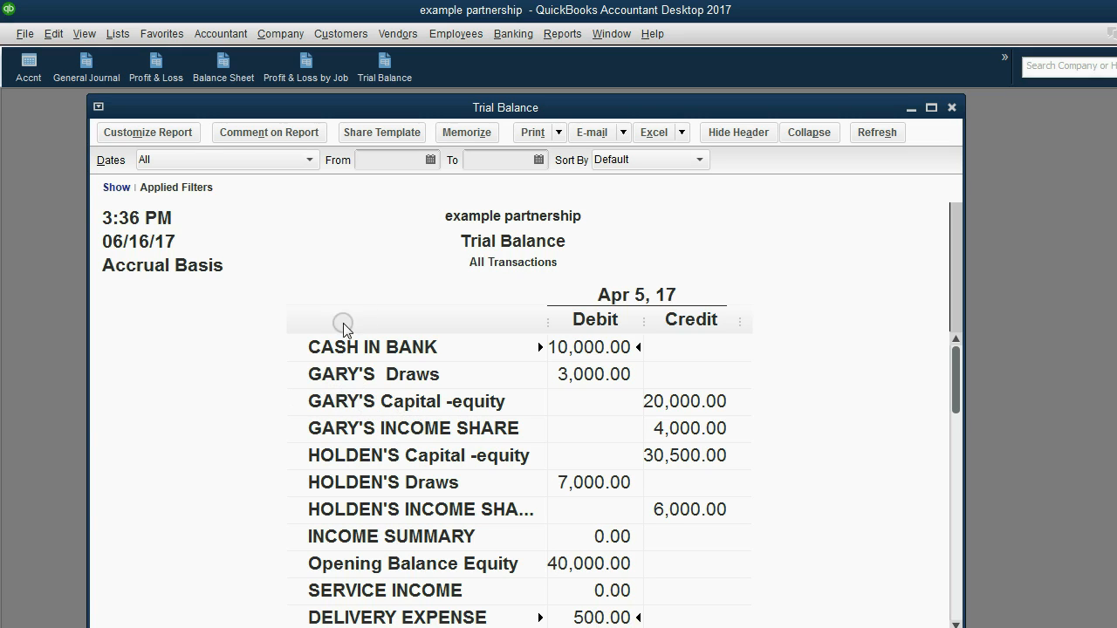
{"action": "mouse_move", "coordinate": [454, 421]}
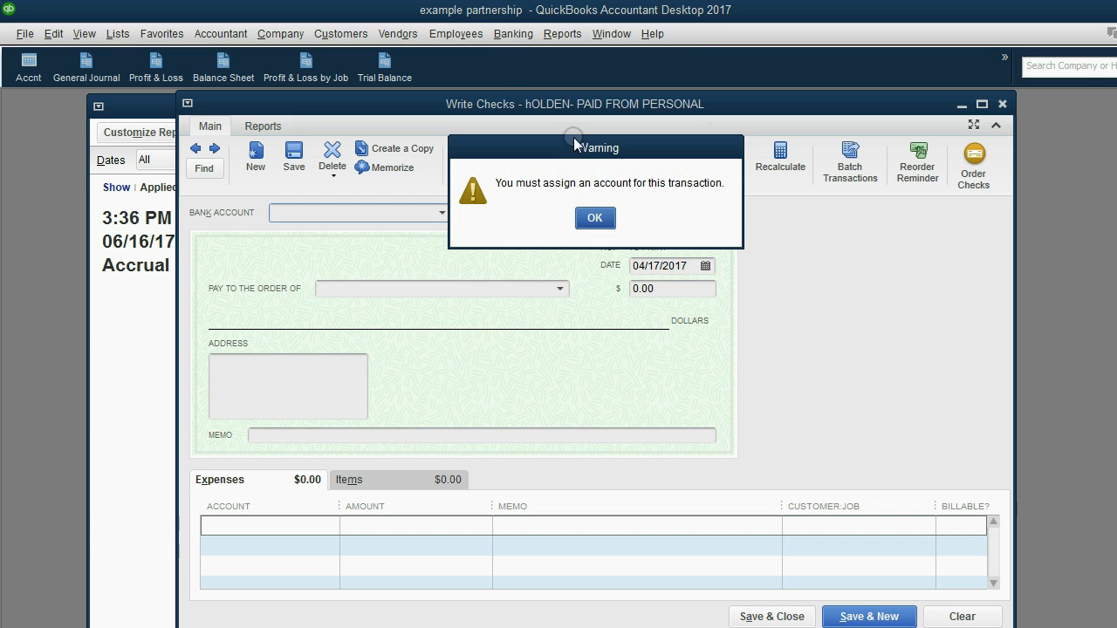
Step: Make Holden Paid From Personal the paying bank account with a check amount of 300.00
{"action": "left_click", "coordinate": [593, 219]}
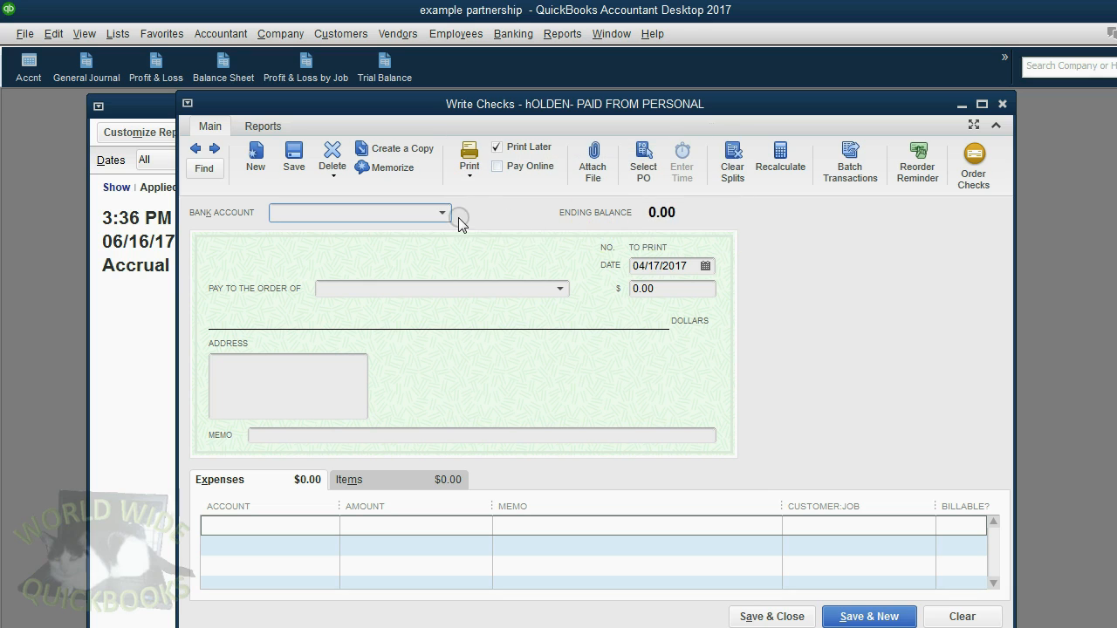
{"action": "left_click", "coordinate": [443, 213]}
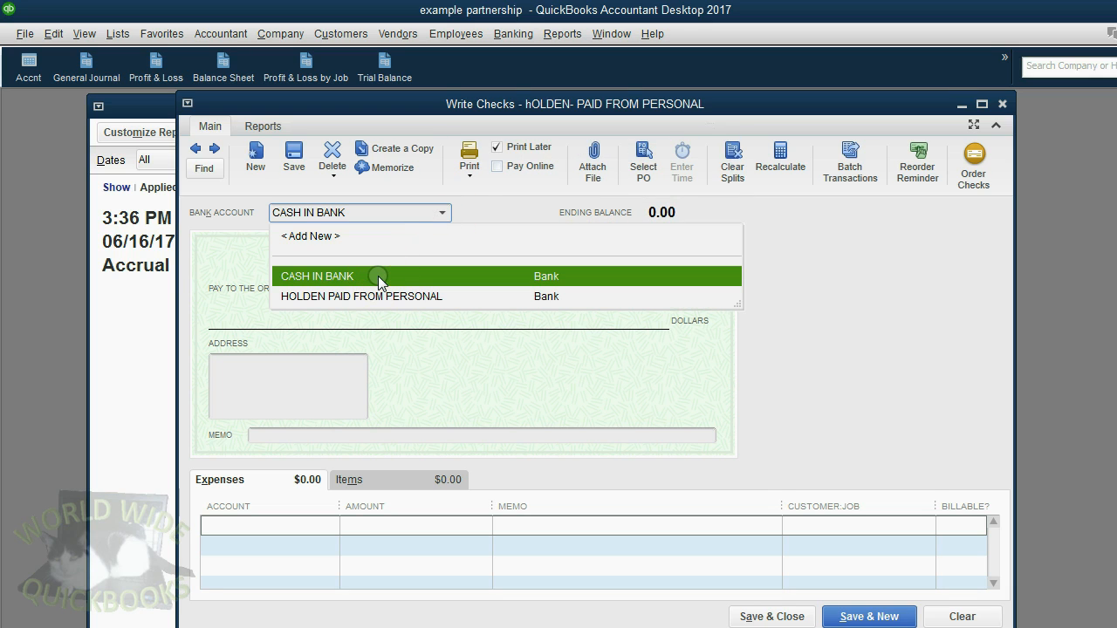
{"action": "left_click", "coordinate": [361, 297]}
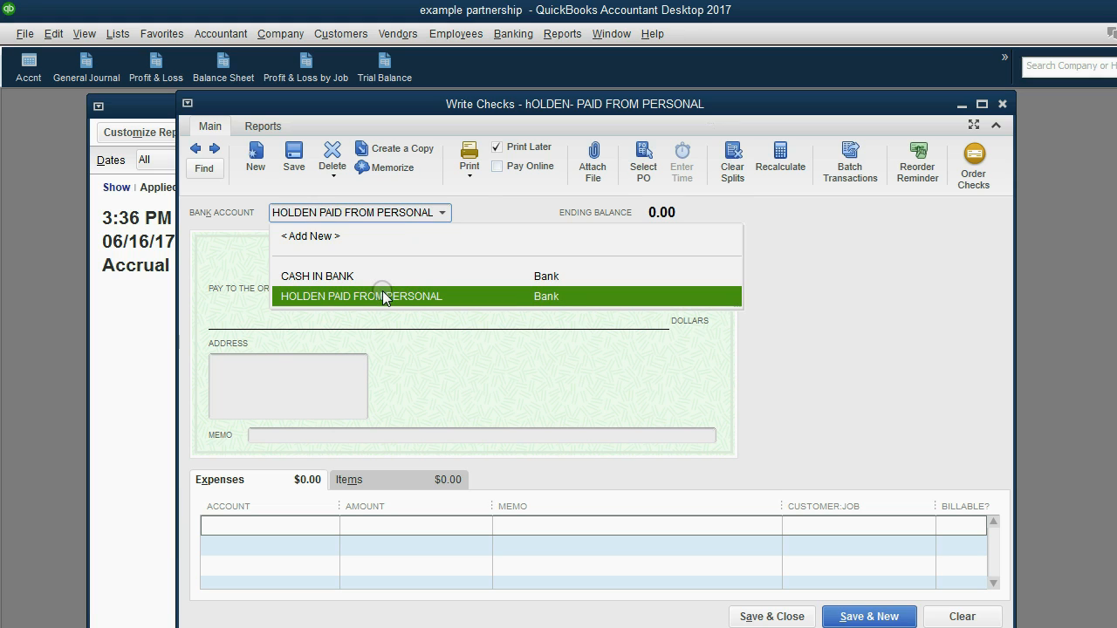
{"action": "left_click", "coordinate": [361, 297]}
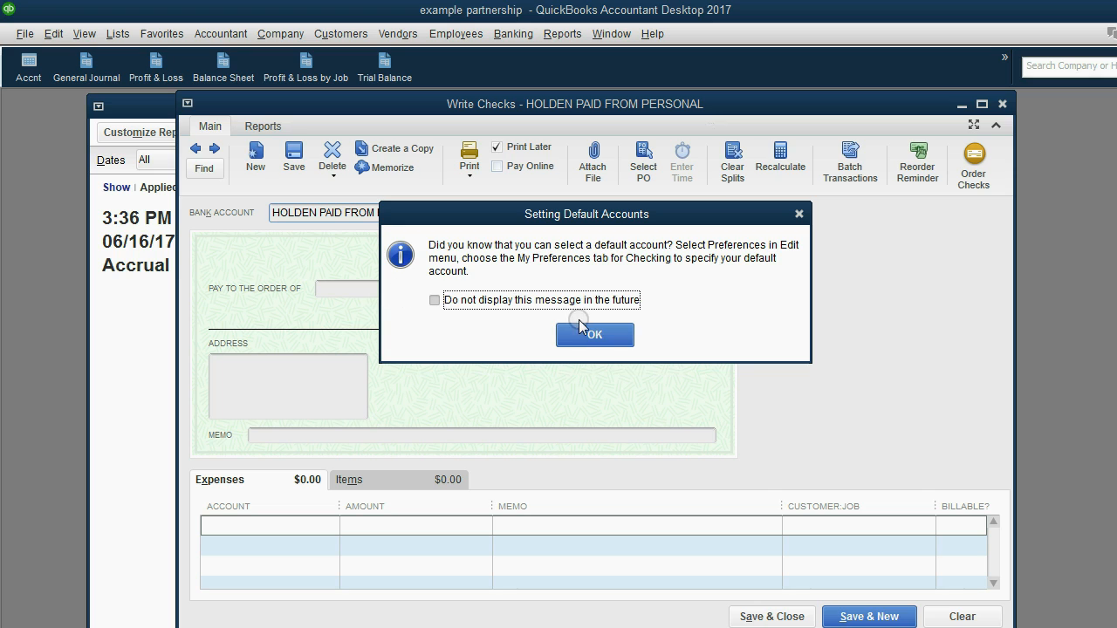
{"action": "left_click", "coordinate": [593, 335]}
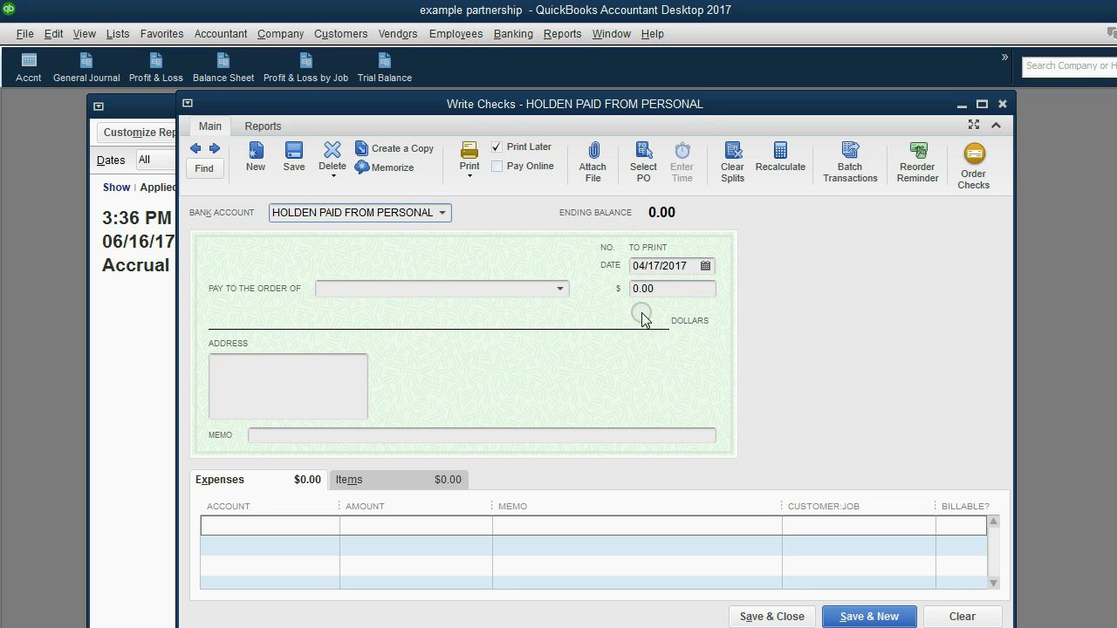
{"action": "type", "text": "3"}
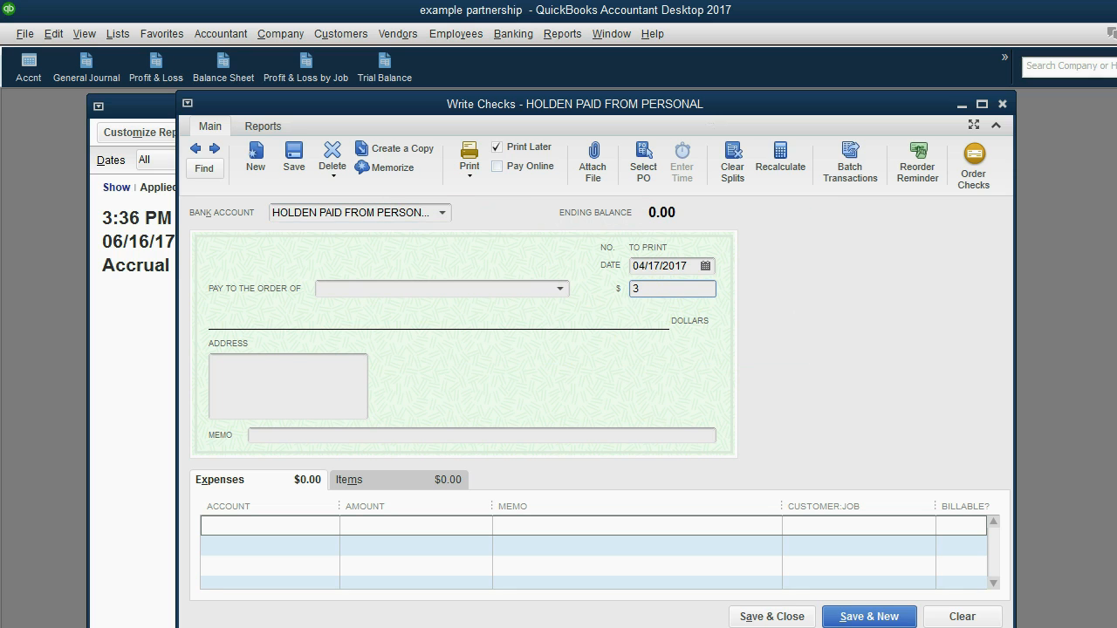
{"action": "type", "text": "00.00"}
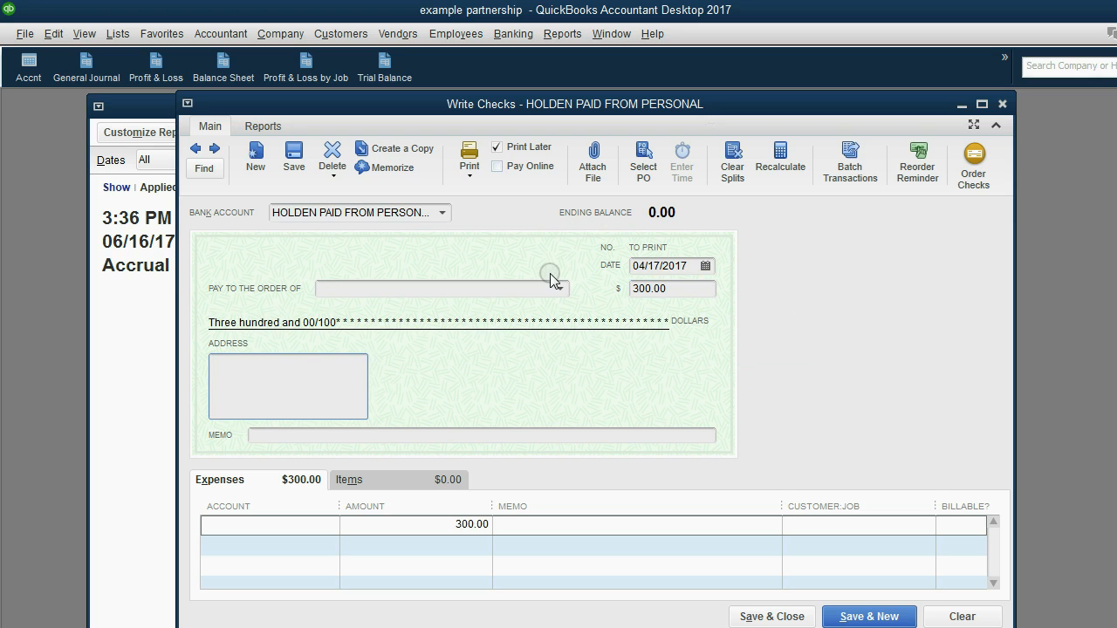
Step: Assign the 300.00 line to Delivery Expense with the first customer as job, then save the check
{"action": "left_click", "coordinate": [436, 288]}
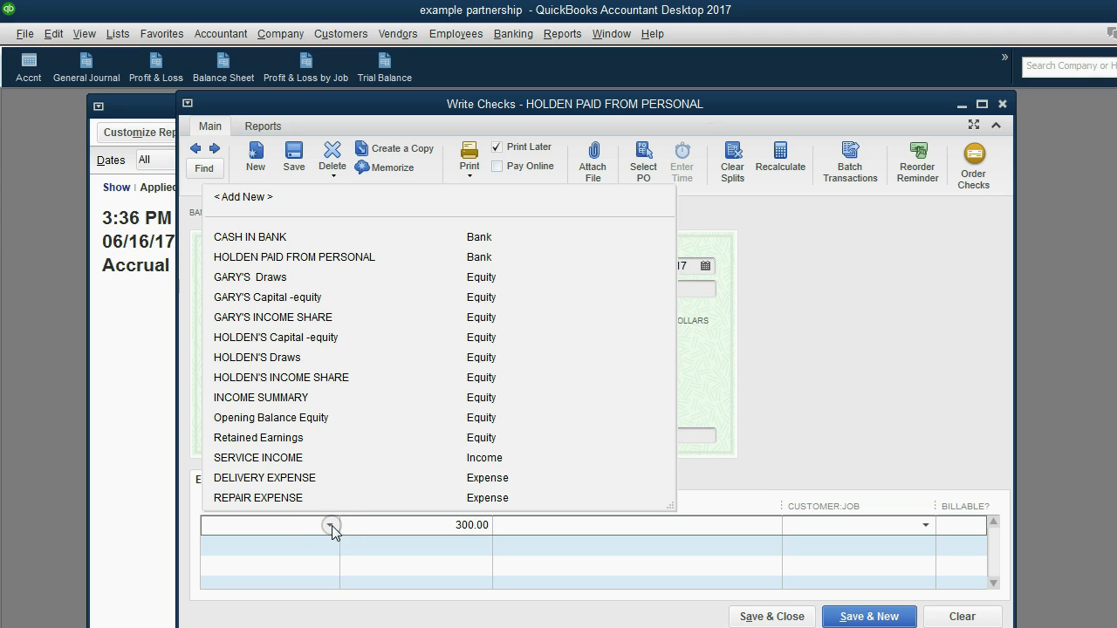
{"action": "left_click", "coordinate": [265, 478]}
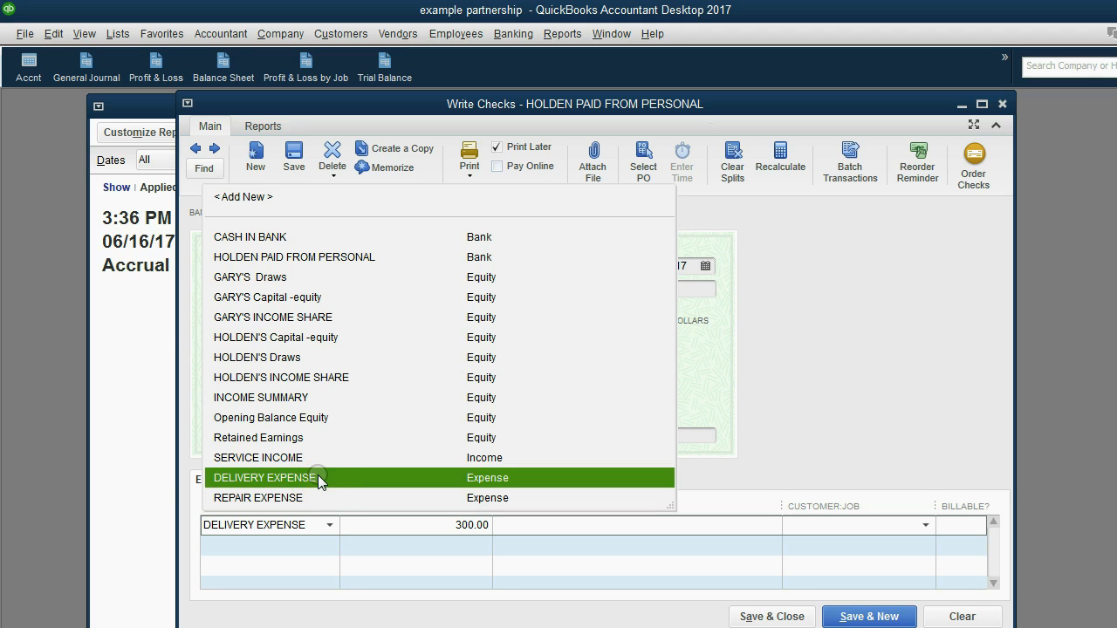
{"action": "left_click", "coordinate": [265, 479]}
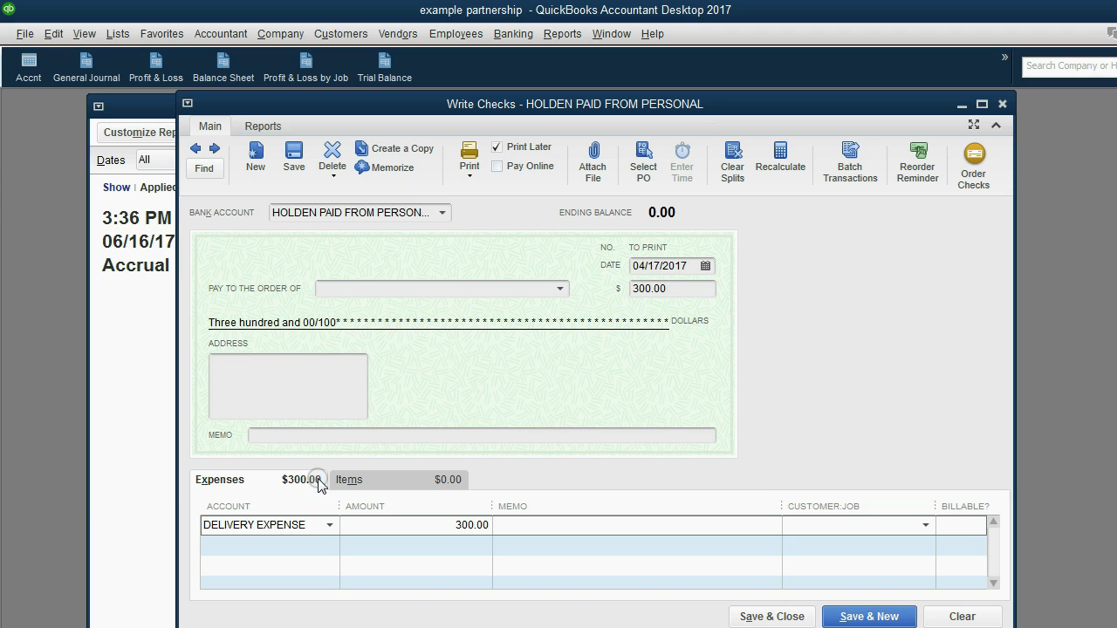
{"action": "mouse_move", "coordinate": [321, 510]}
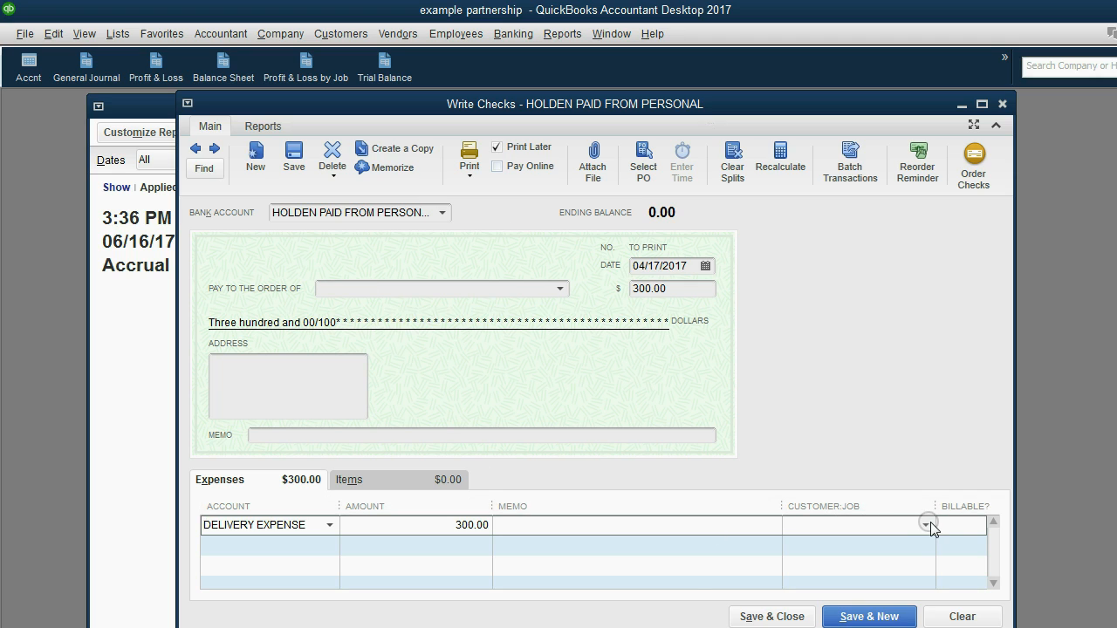
{"action": "left_click", "coordinate": [928, 524]}
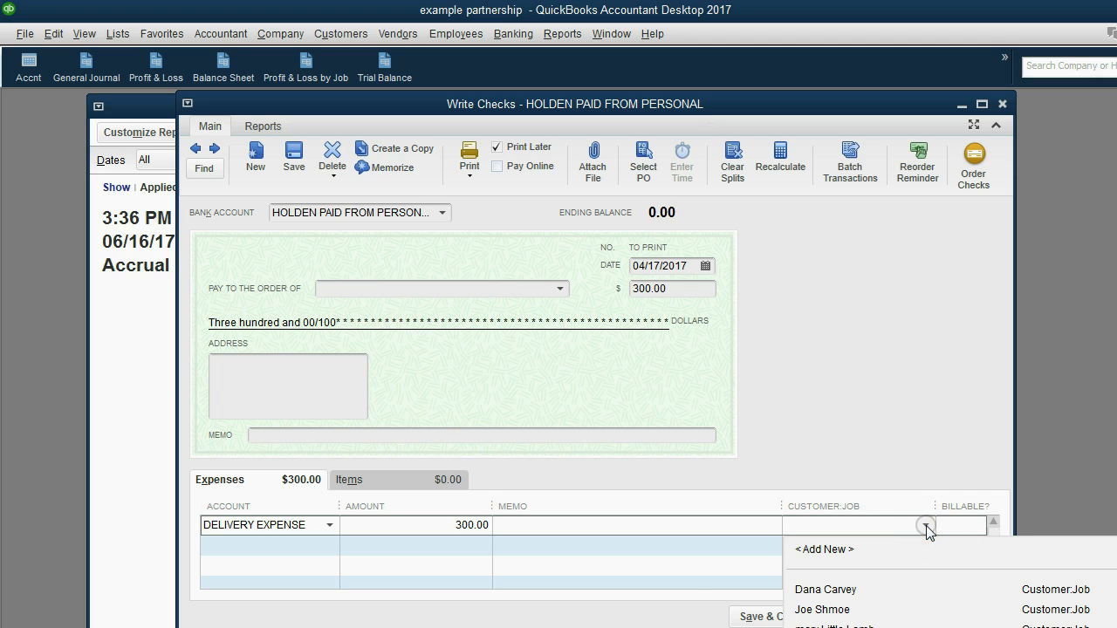
{"action": "left_click", "coordinate": [823, 590]}
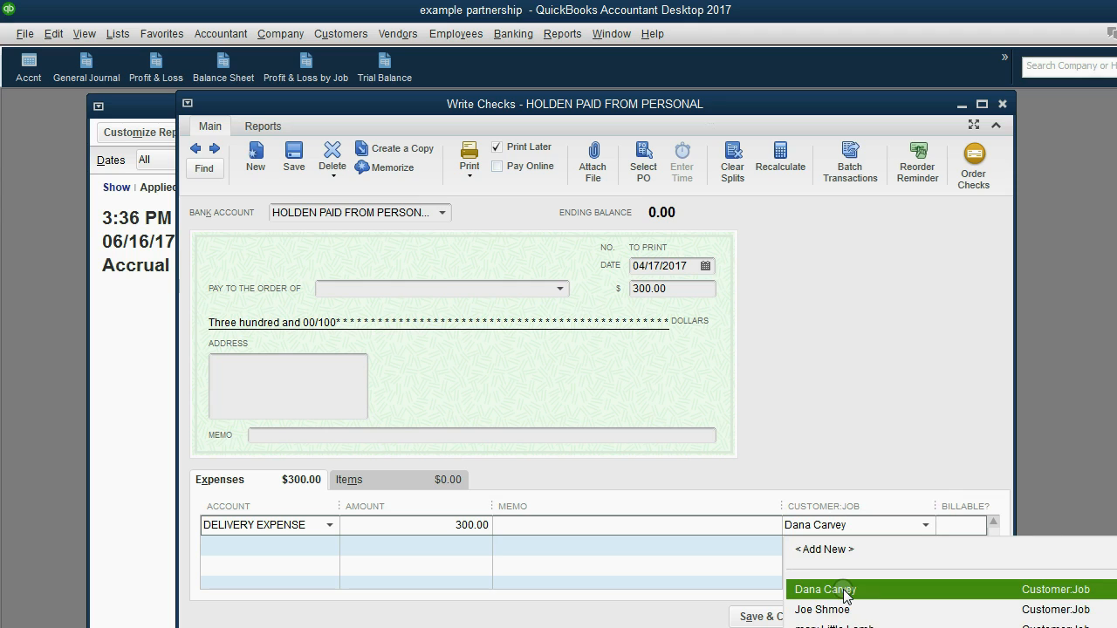
{"action": "left_click", "coordinate": [824, 590]}
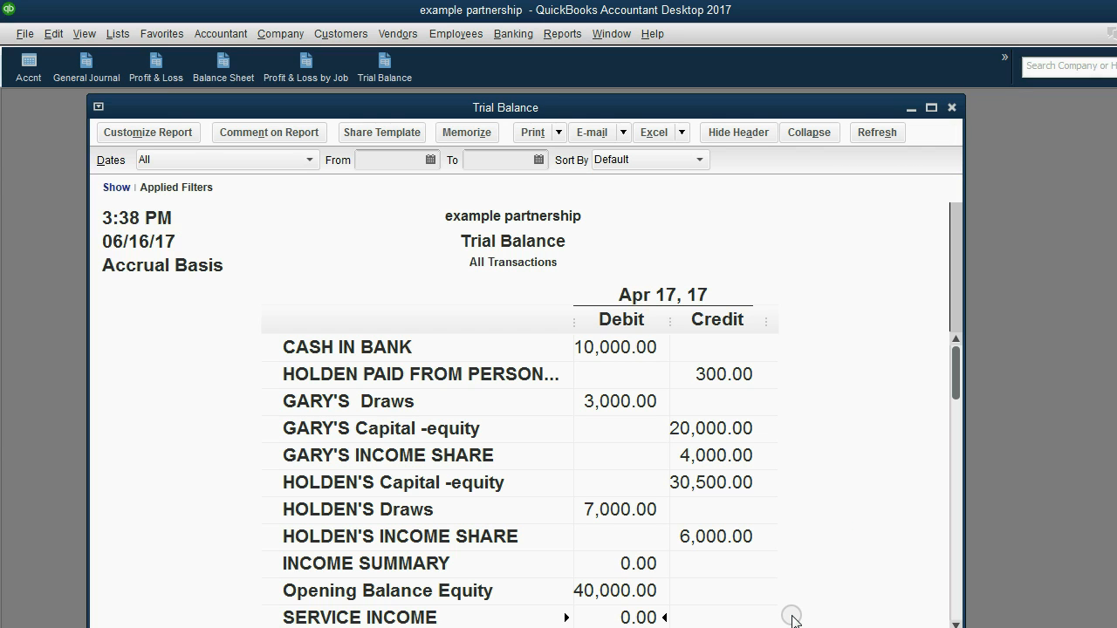
{"action": "mouse_move", "coordinate": [447, 377]}
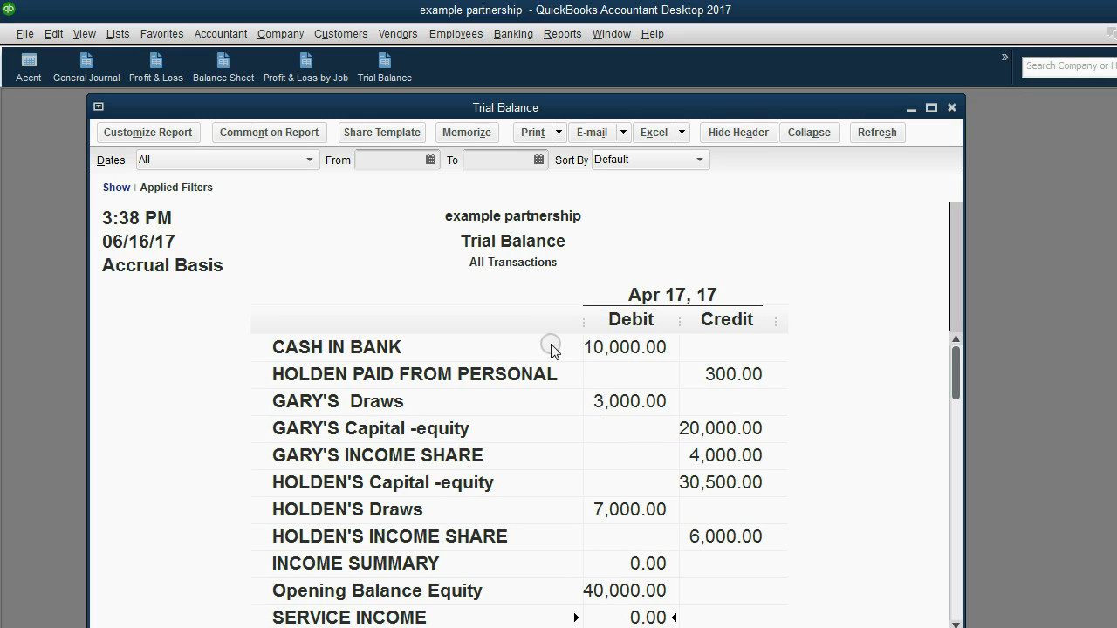
{"action": "mouse_move", "coordinate": [694, 367]}
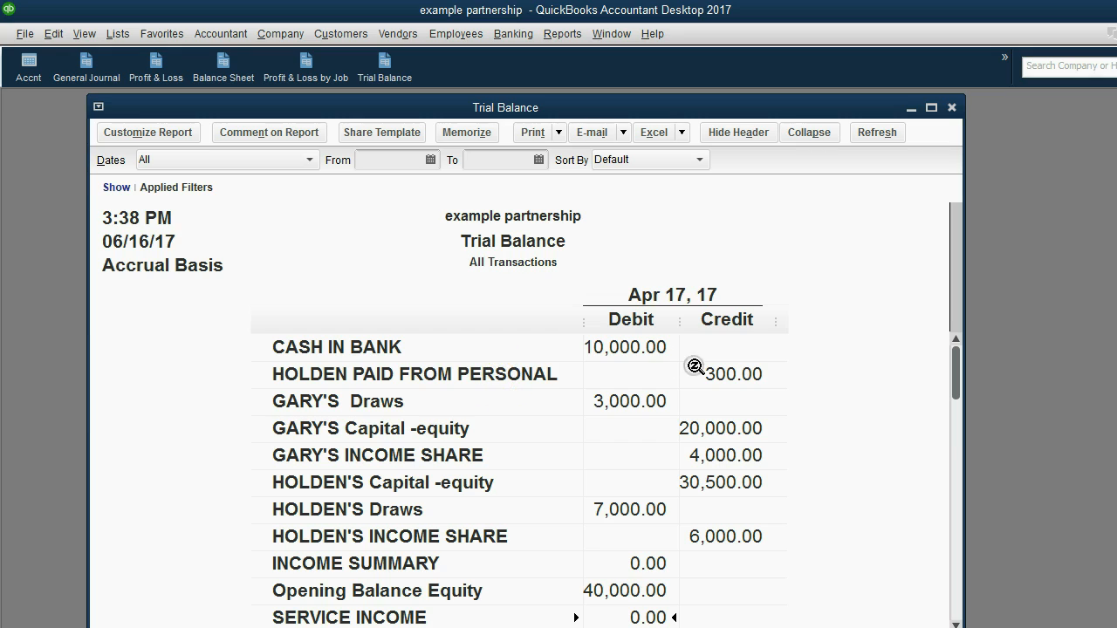
{"action": "mouse_move", "coordinate": [698, 373]}
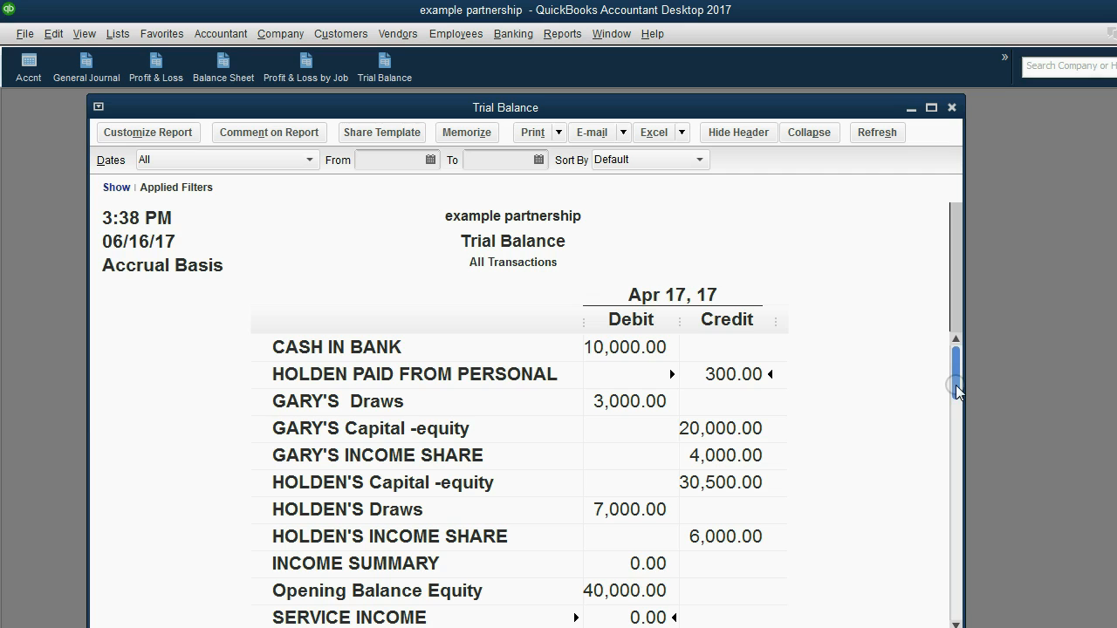
Step: Scroll the trial balance to Delivery Expense 800.00 and the 60,800.00 totals
{"action": "scroll", "scroll_direction": "down", "scroll_amount": 3}
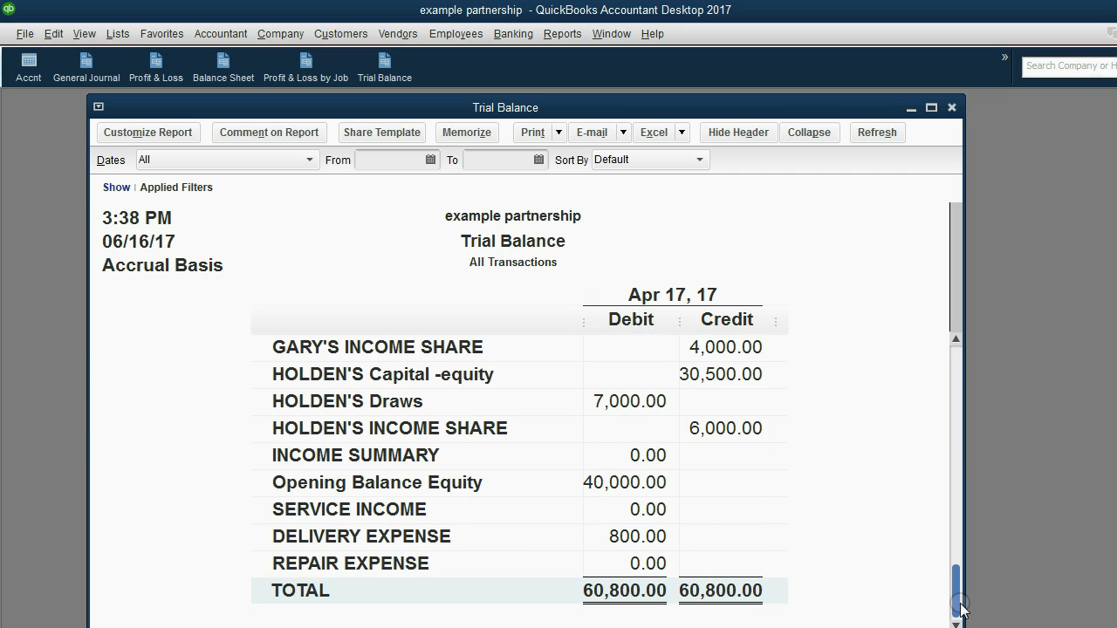
{"action": "mouse_move", "coordinate": [602, 536]}
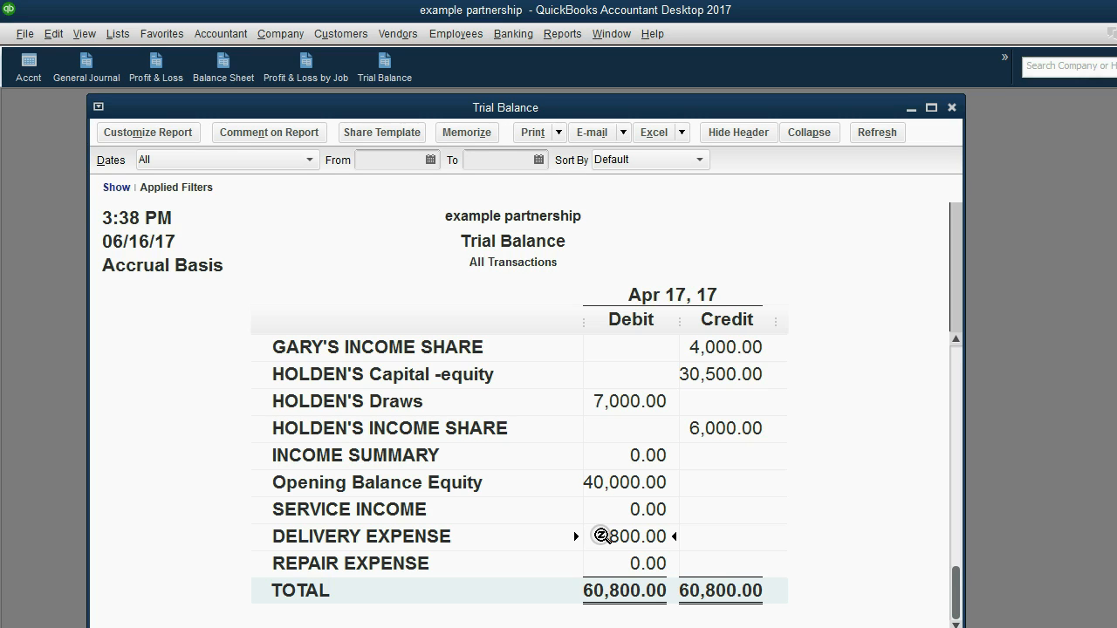
{"action": "mouse_move", "coordinate": [335, 159]}
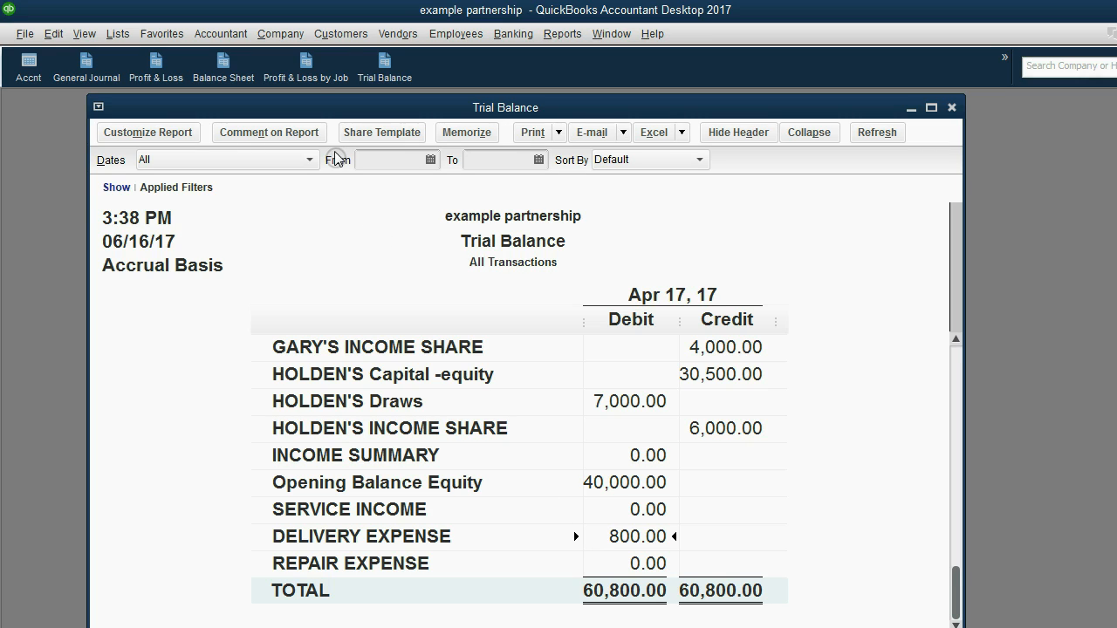
{"action": "left_click", "coordinate": [305, 67]}
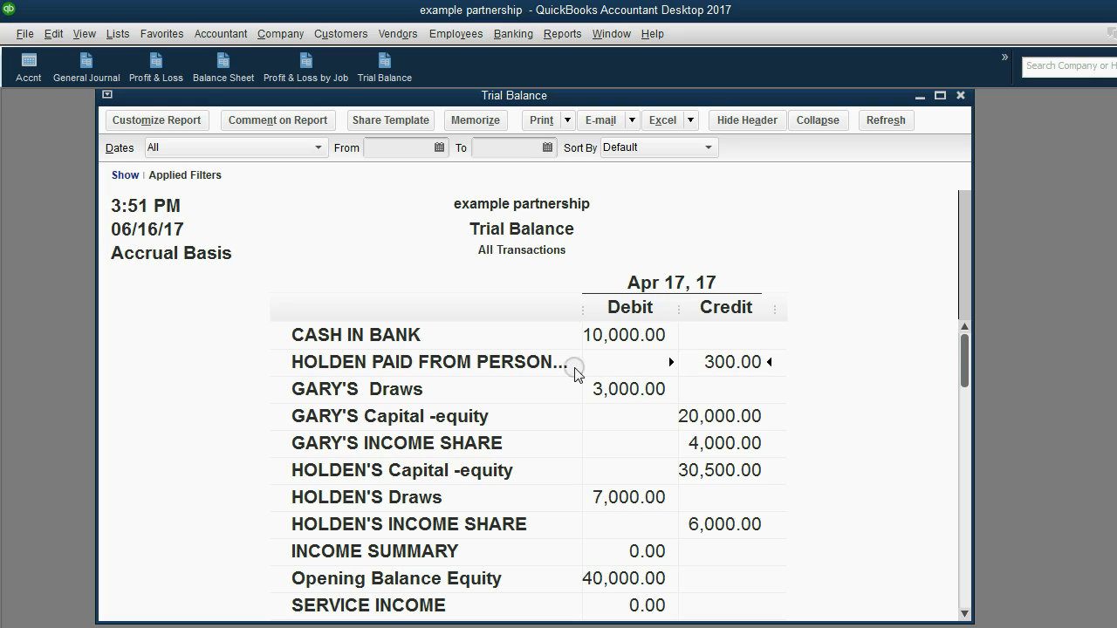
{"action": "mouse_move", "coordinate": [492, 585]}
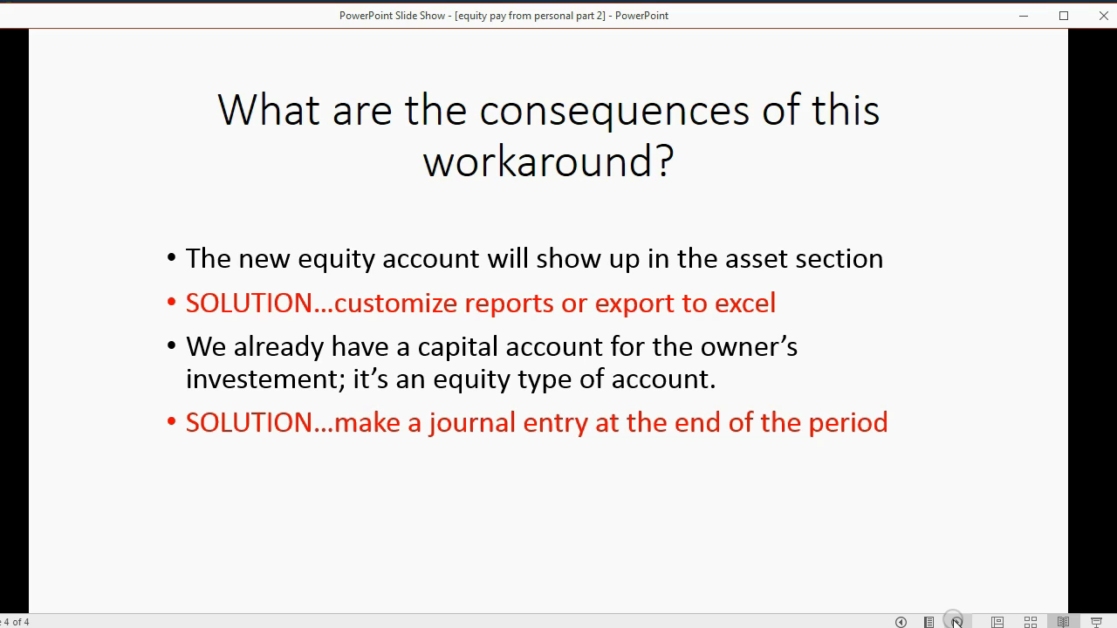
{"action": "mouse_move", "coordinate": [956, 619]}
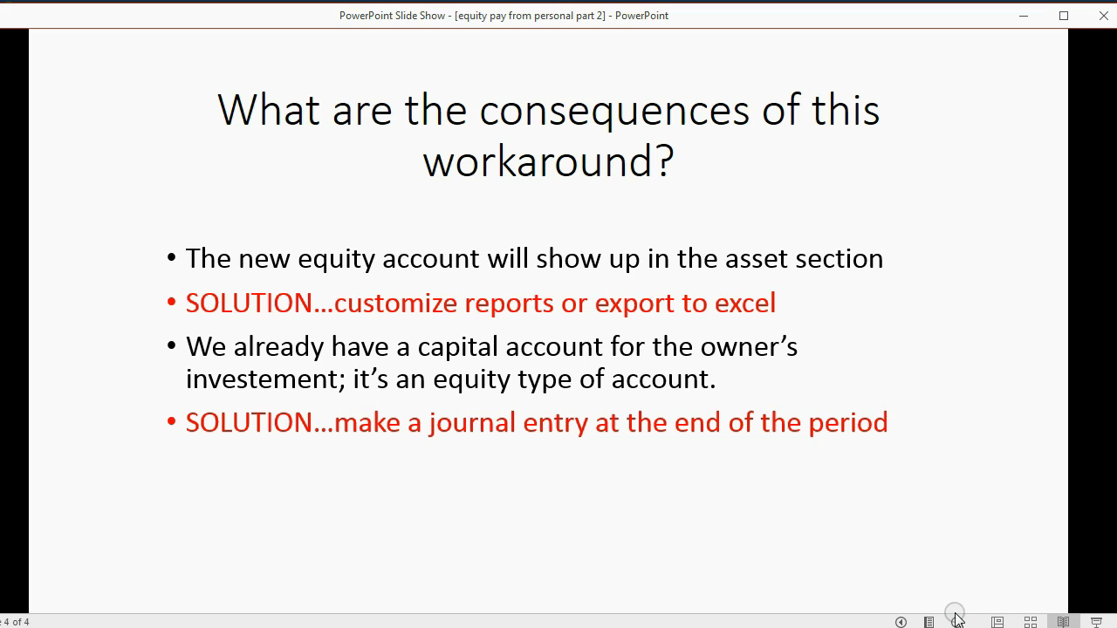
{"action": "mouse_move", "coordinate": [888, 192]}
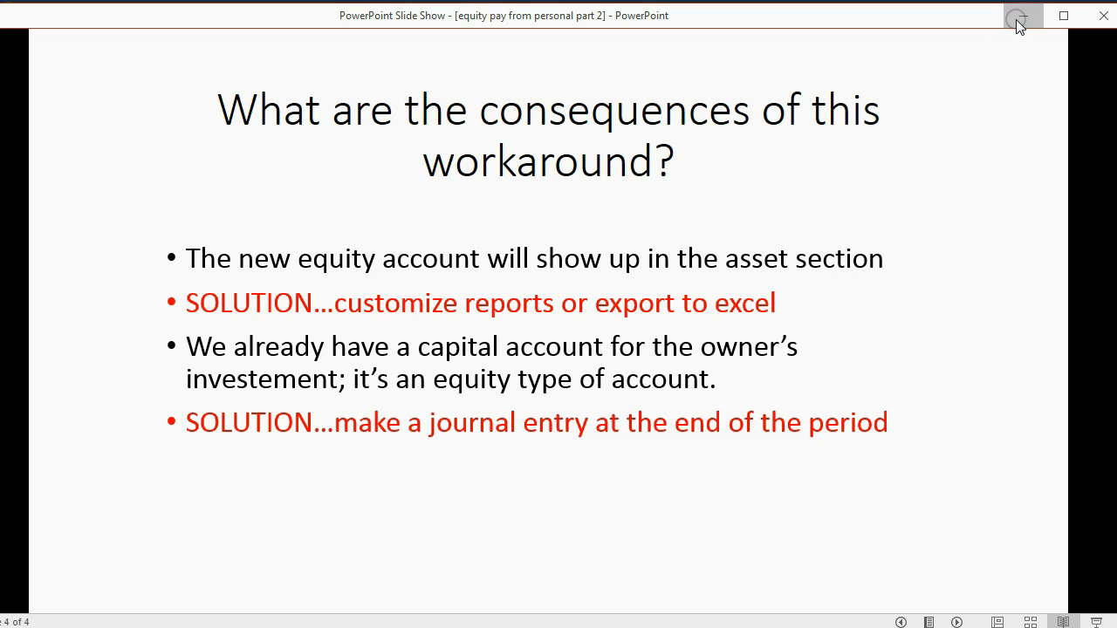
{"action": "mouse_move", "coordinate": [1021, 17]}
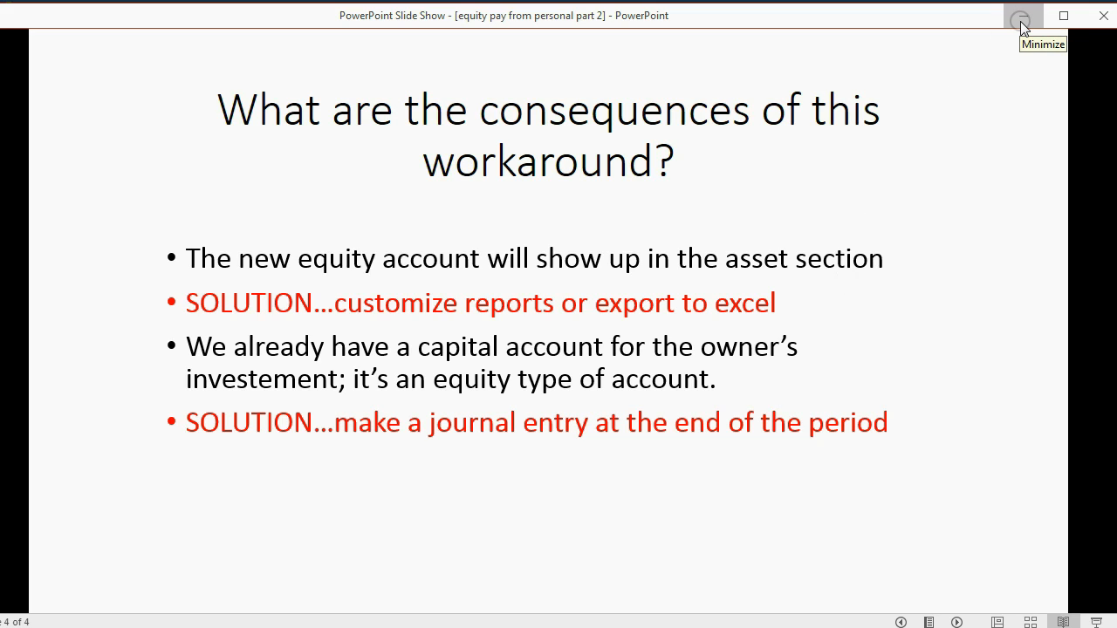
Step: Minimize the PowerPoint slideshow to return to the QuickBooks trial balance
{"action": "left_click", "coordinate": [1021, 16]}
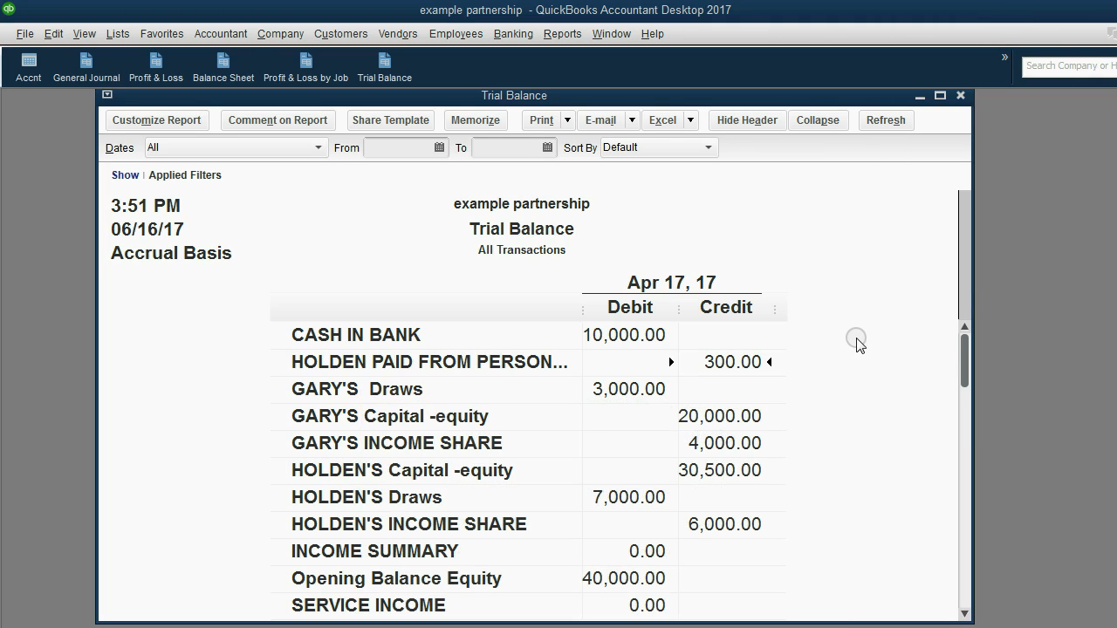
{"action": "mouse_move", "coordinate": [536, 360]}
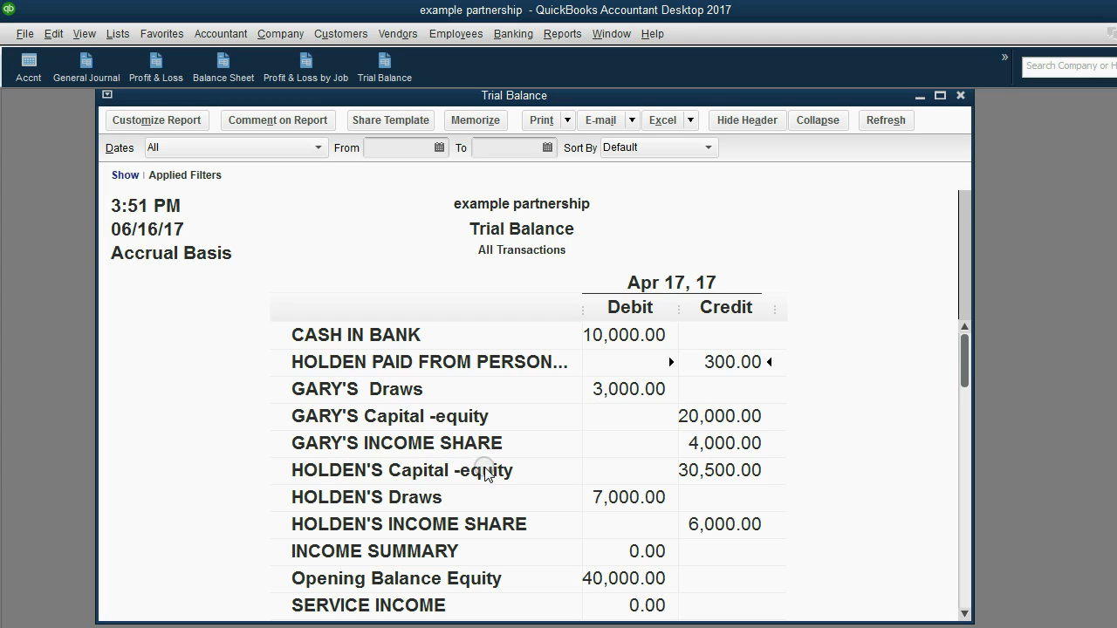
{"action": "mouse_move", "coordinate": [472, 366]}
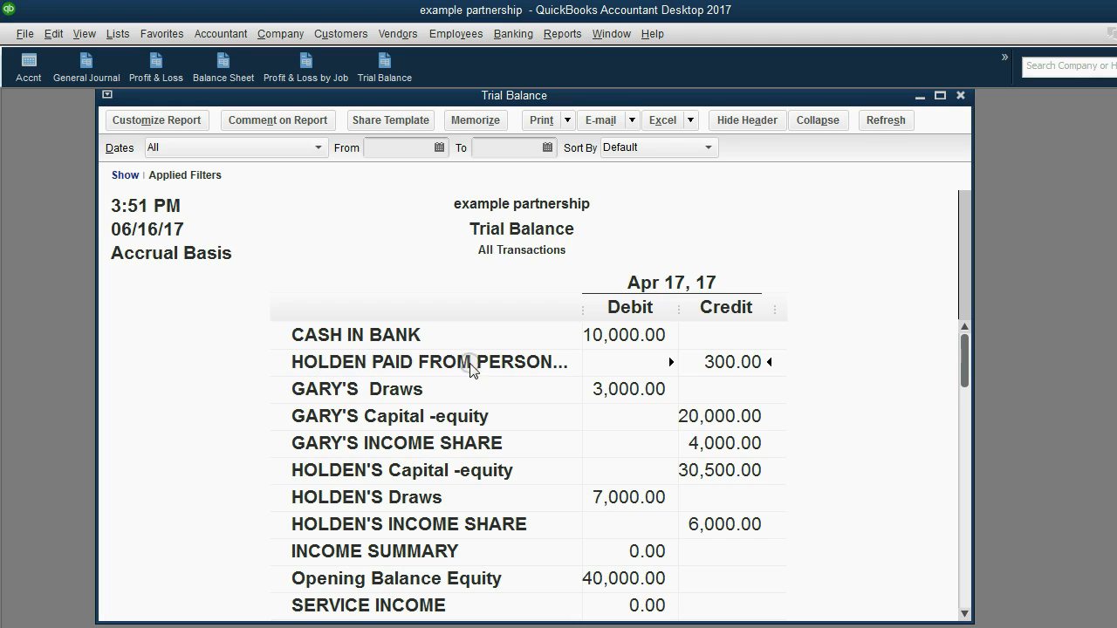
{"action": "mouse_move", "coordinate": [586, 311]}
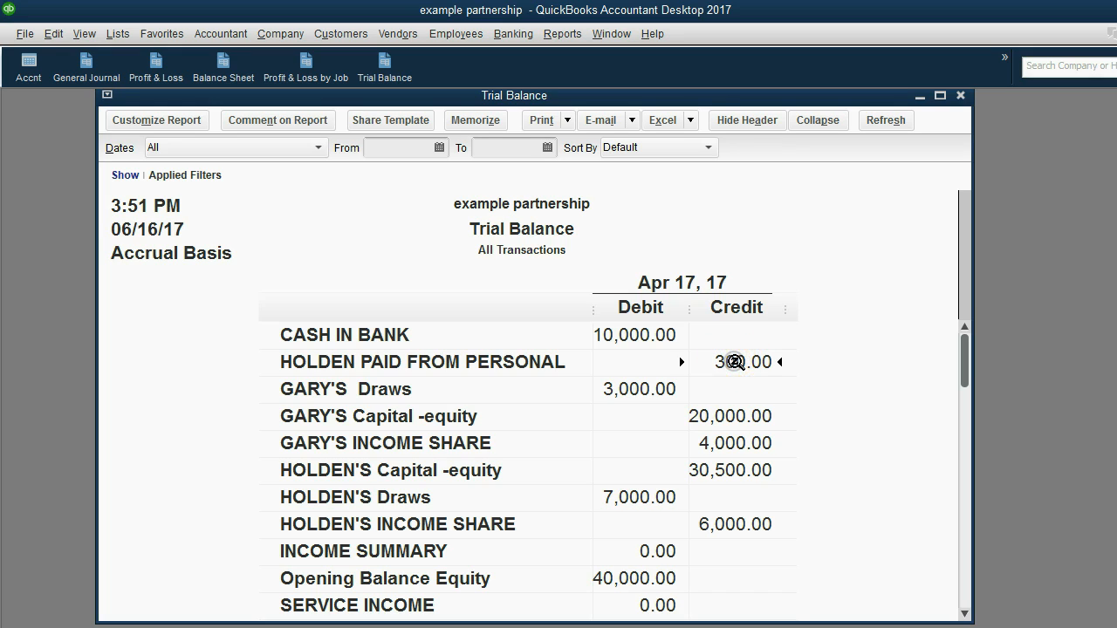
{"action": "mouse_move", "coordinate": [708, 408]}
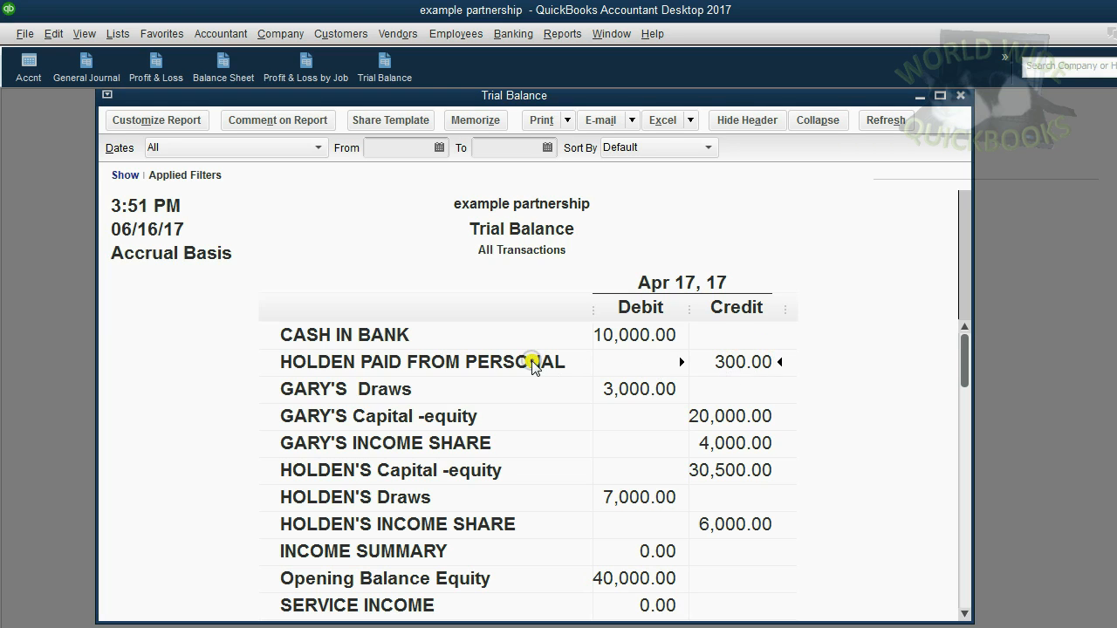
{"action": "mouse_move", "coordinate": [632, 359]}
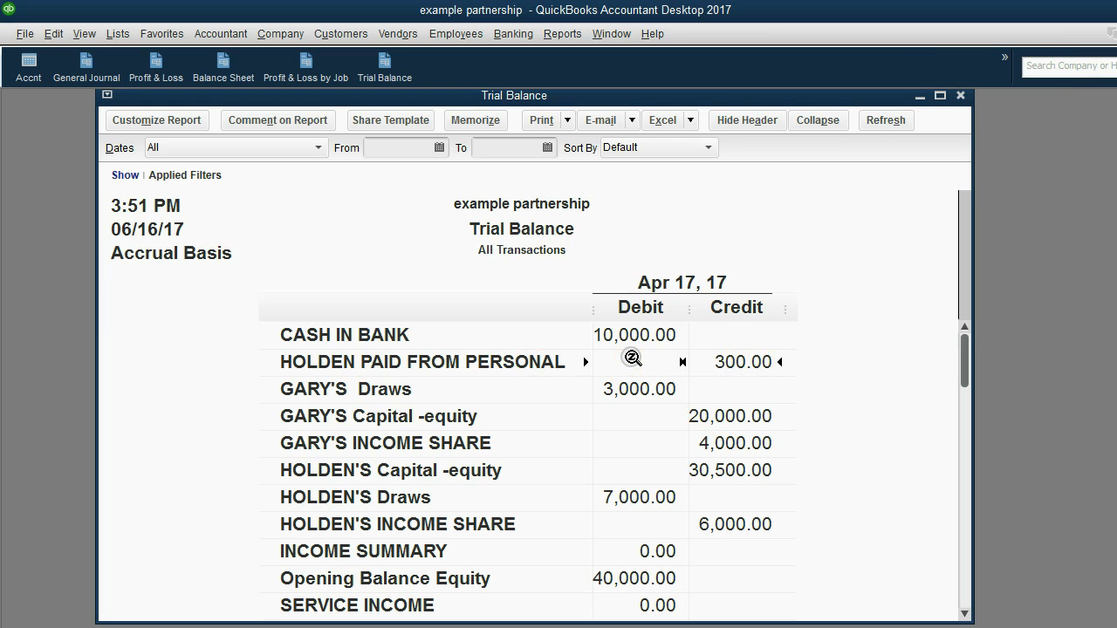
{"action": "mouse_move", "coordinate": [732, 472]}
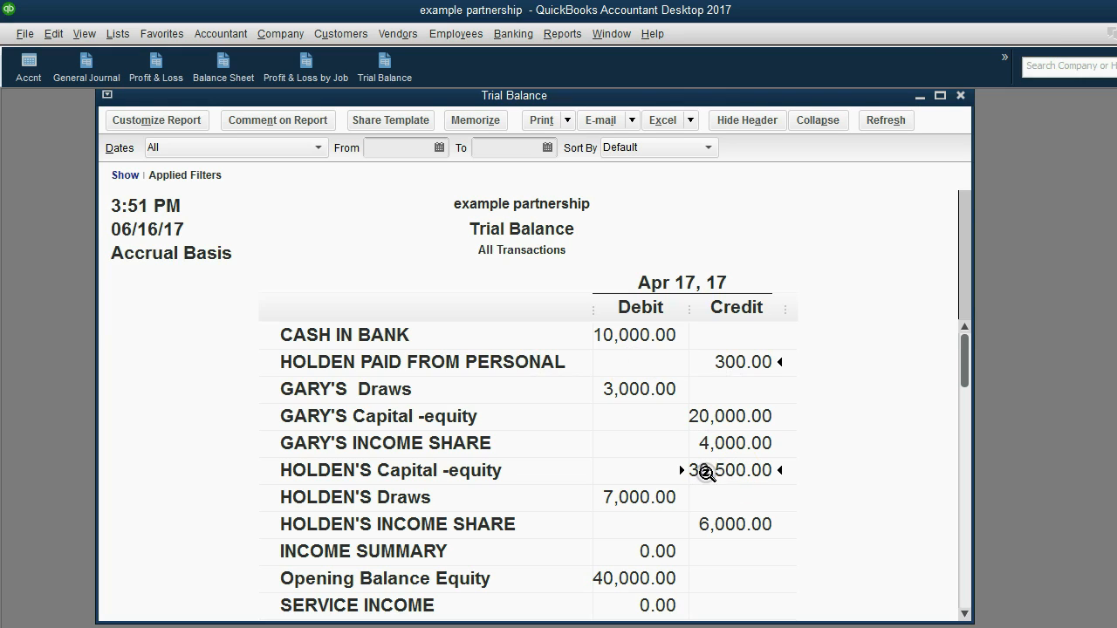
{"action": "mouse_move", "coordinate": [737, 471]}
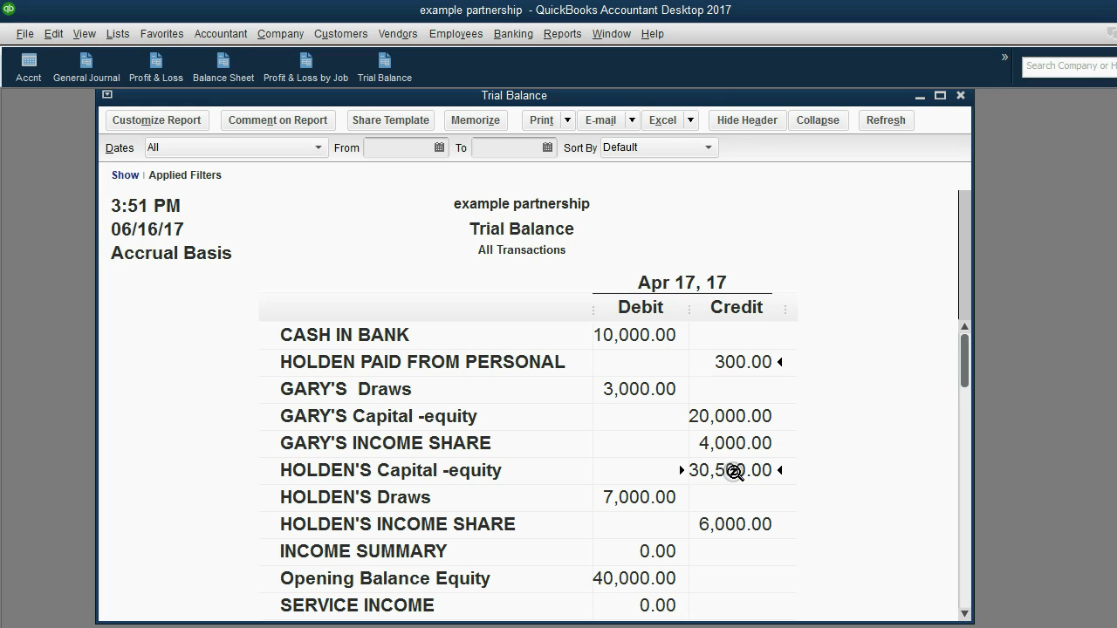
{"action": "mouse_move", "coordinate": [438, 146]}
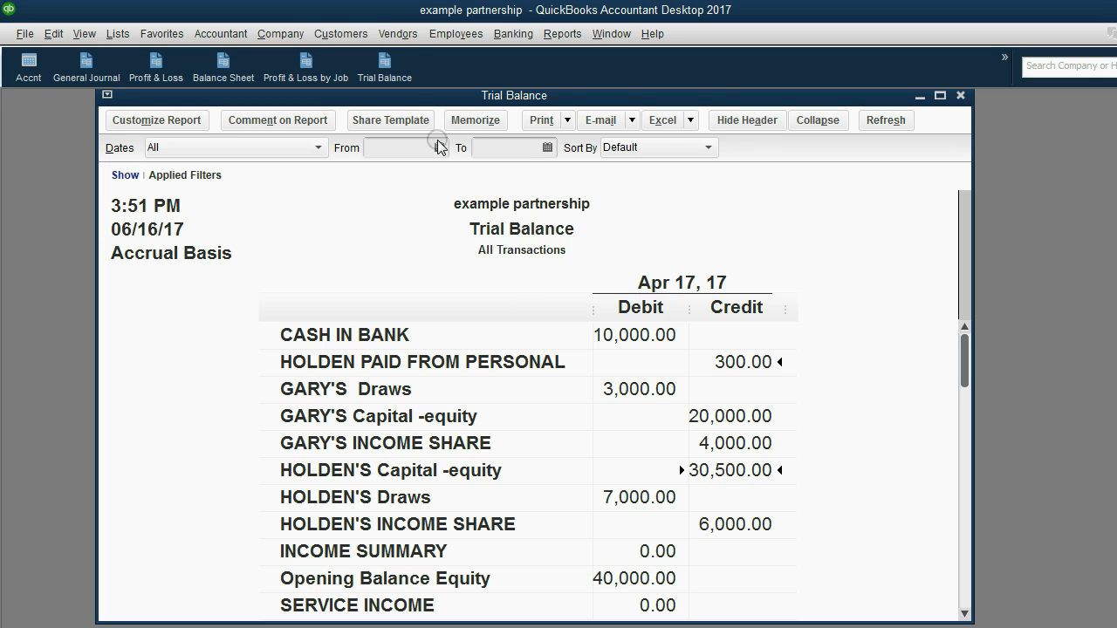
Step: Open the Company menu over the trial balance
{"action": "left_click", "coordinate": [279, 33]}
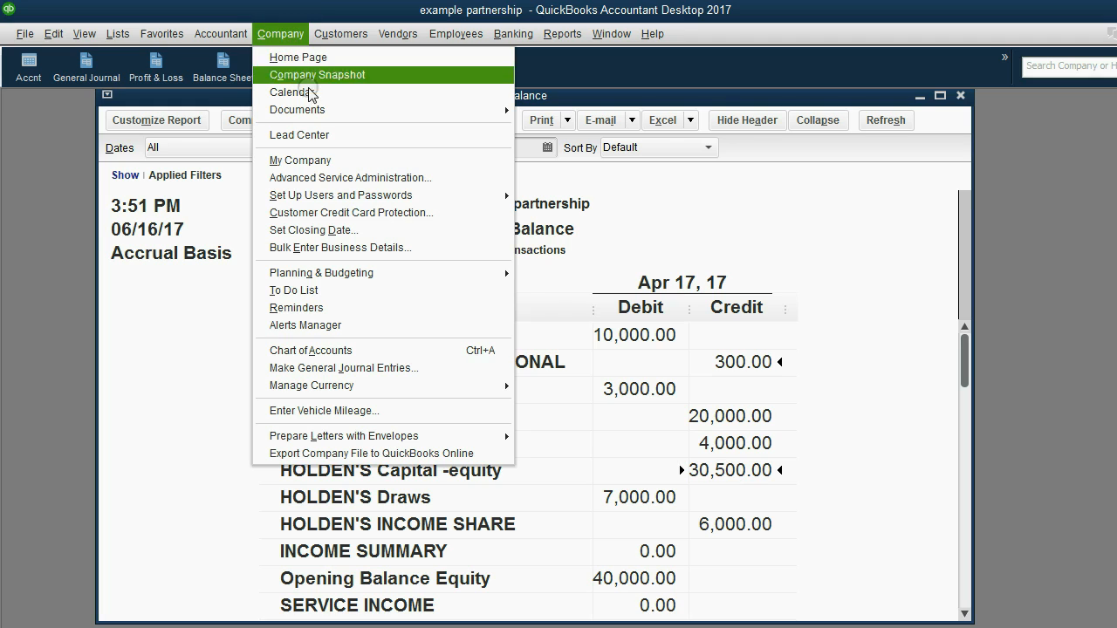
{"action": "mouse_move", "coordinate": [370, 367]}
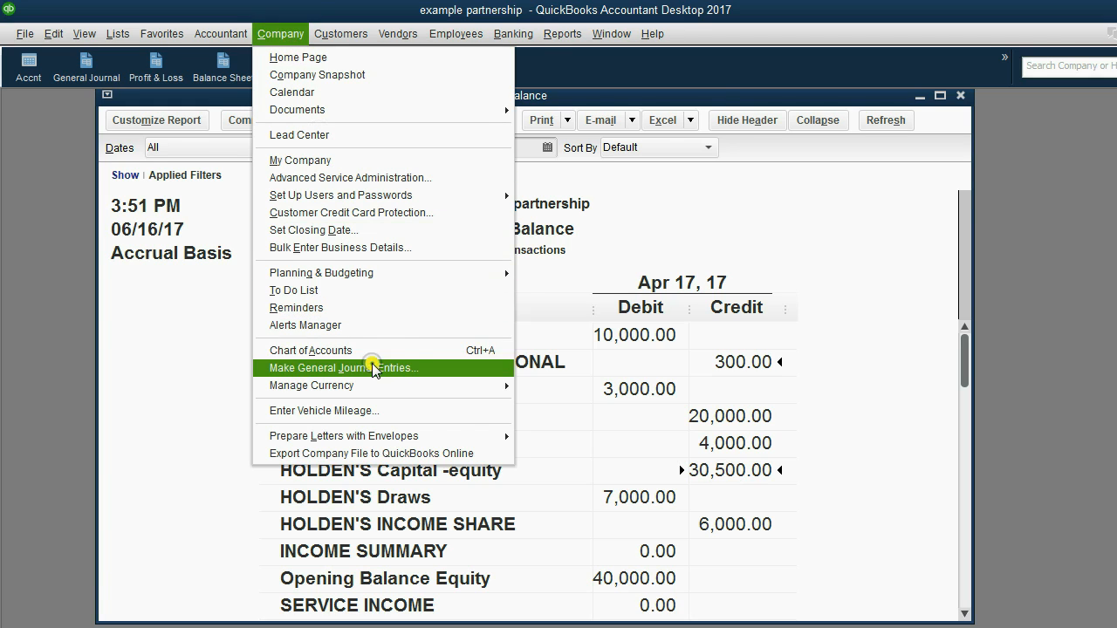
Step: Start a general journal entry dated 04/30/2017 debiting Holden Paid From Personal 300
{"action": "left_click", "coordinate": [343, 367]}
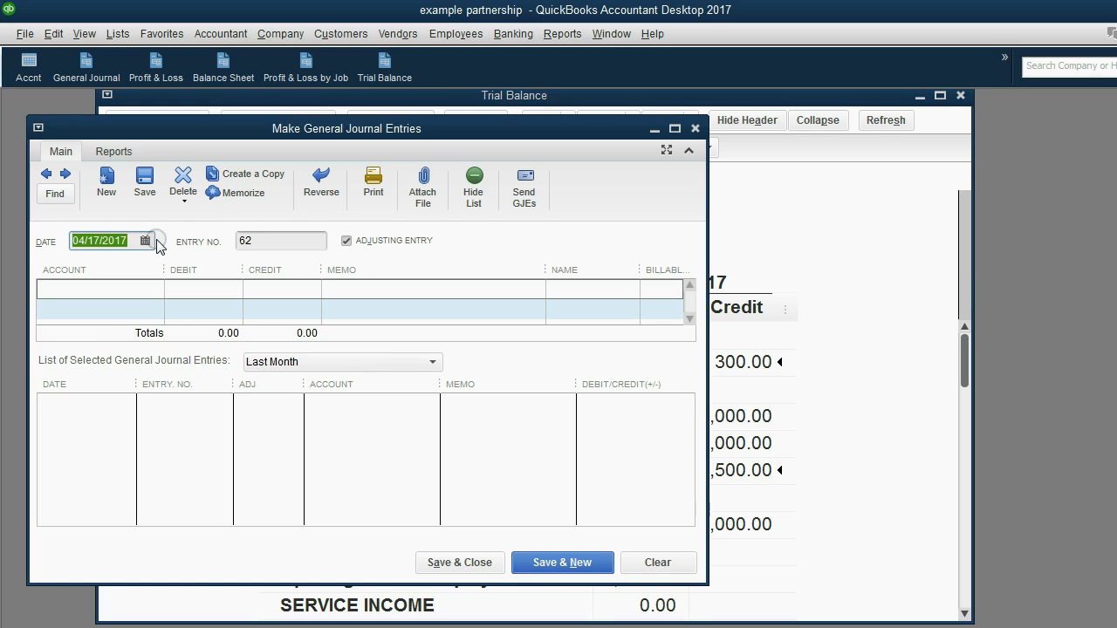
{"action": "left_click", "coordinate": [147, 240]}
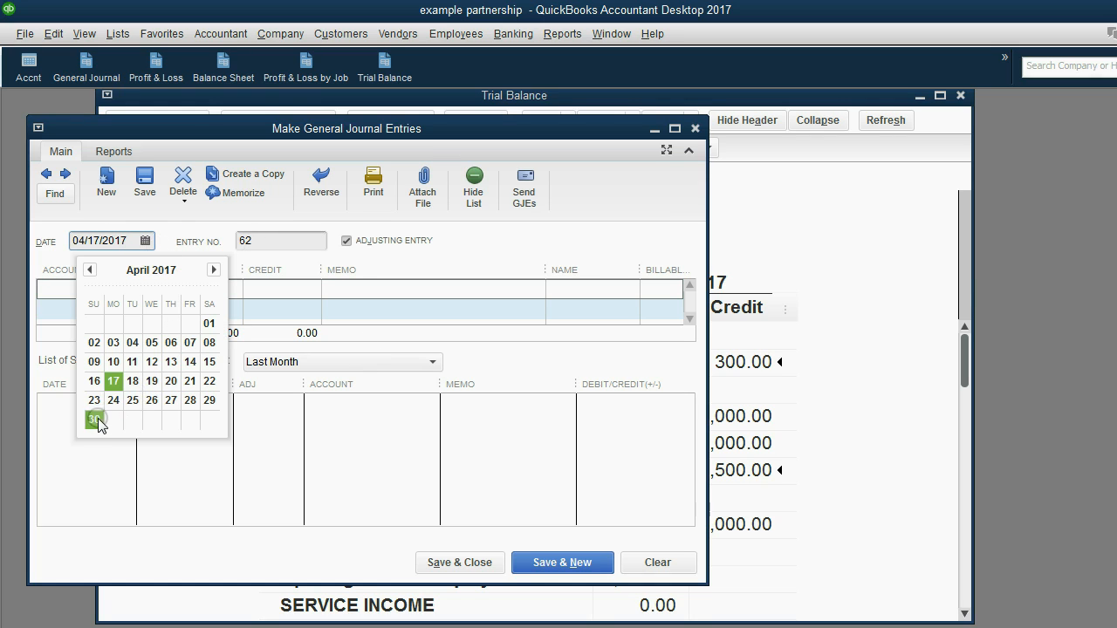
{"action": "left_click", "coordinate": [94, 419]}
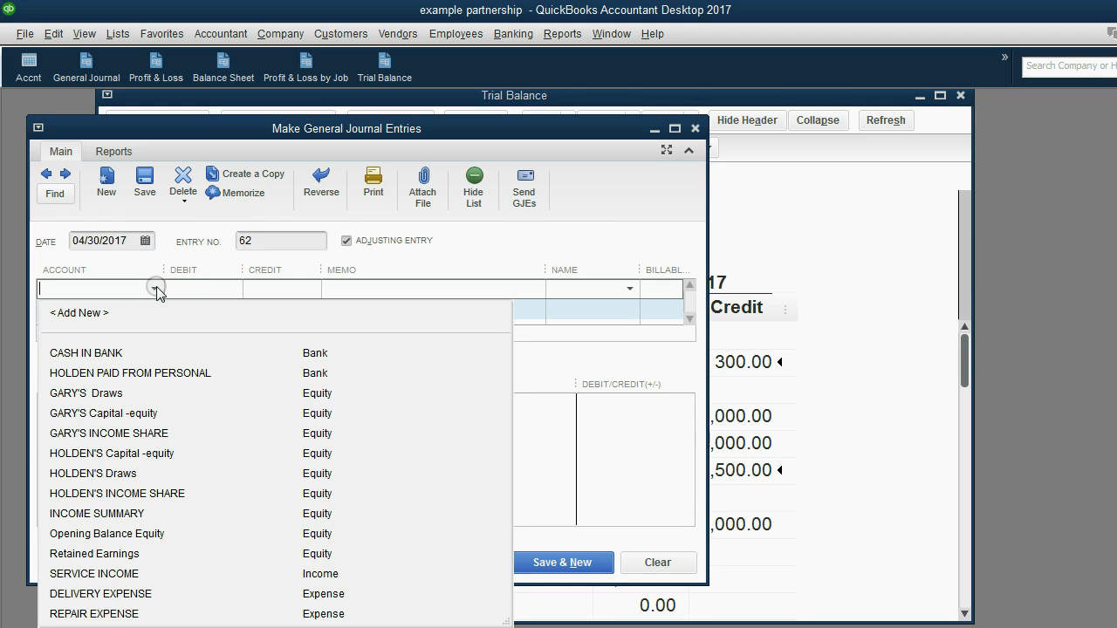
{"action": "left_click", "coordinate": [130, 374]}
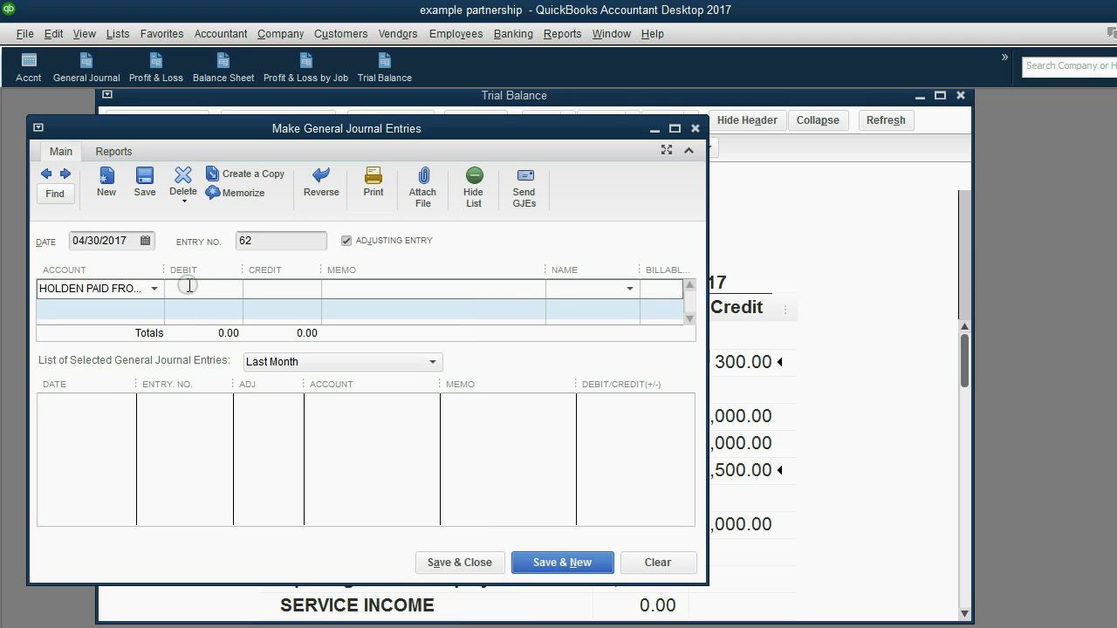
{"action": "type", "text": "300.00"}
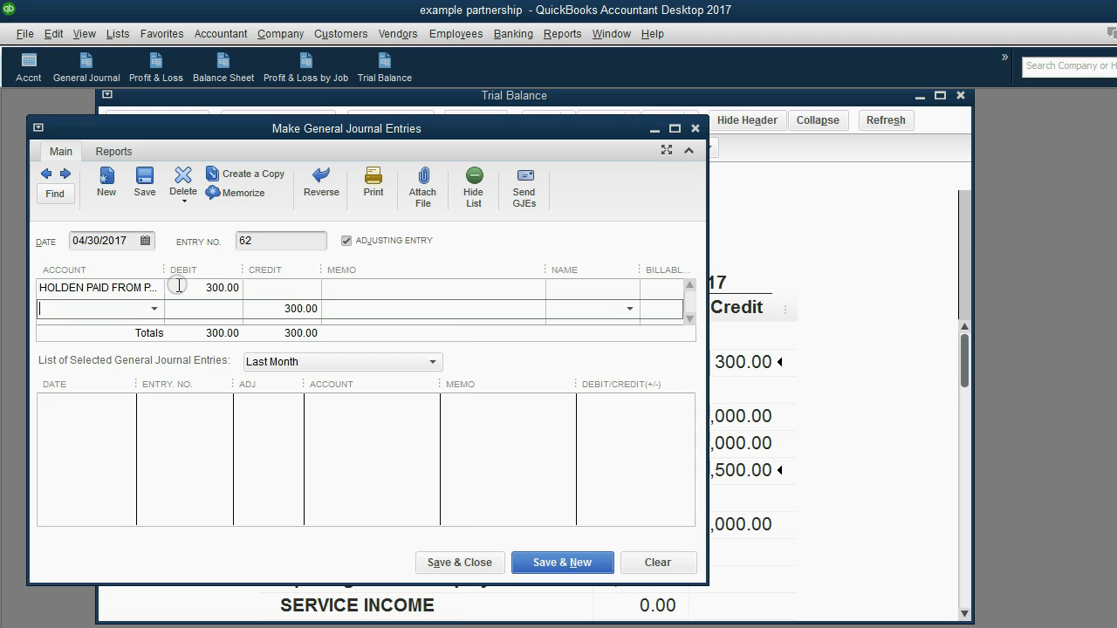
Step: Credit Holden's Capital equity 300 and save the journal entry
{"action": "left_click", "coordinate": [147, 307]}
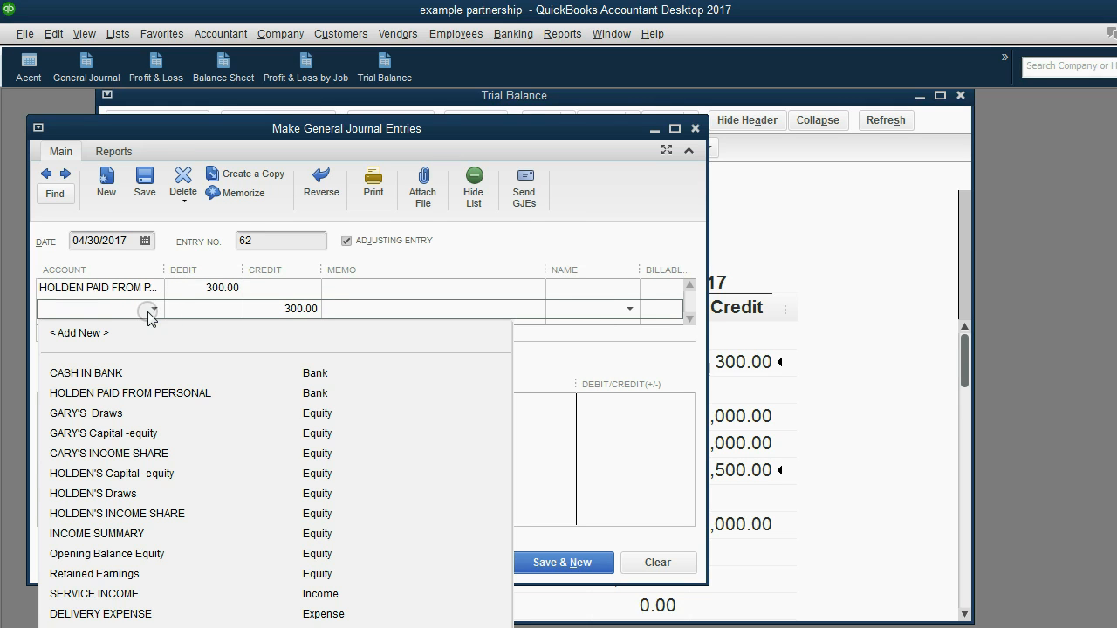
{"action": "mouse_move", "coordinate": [126, 335]}
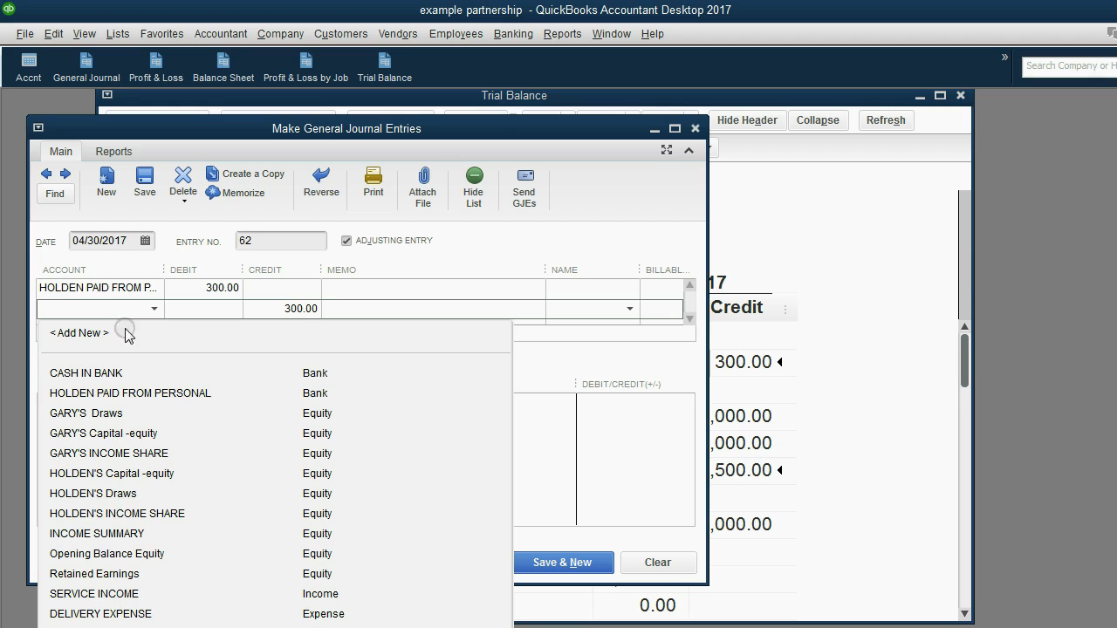
{"action": "left_click", "coordinate": [112, 473]}
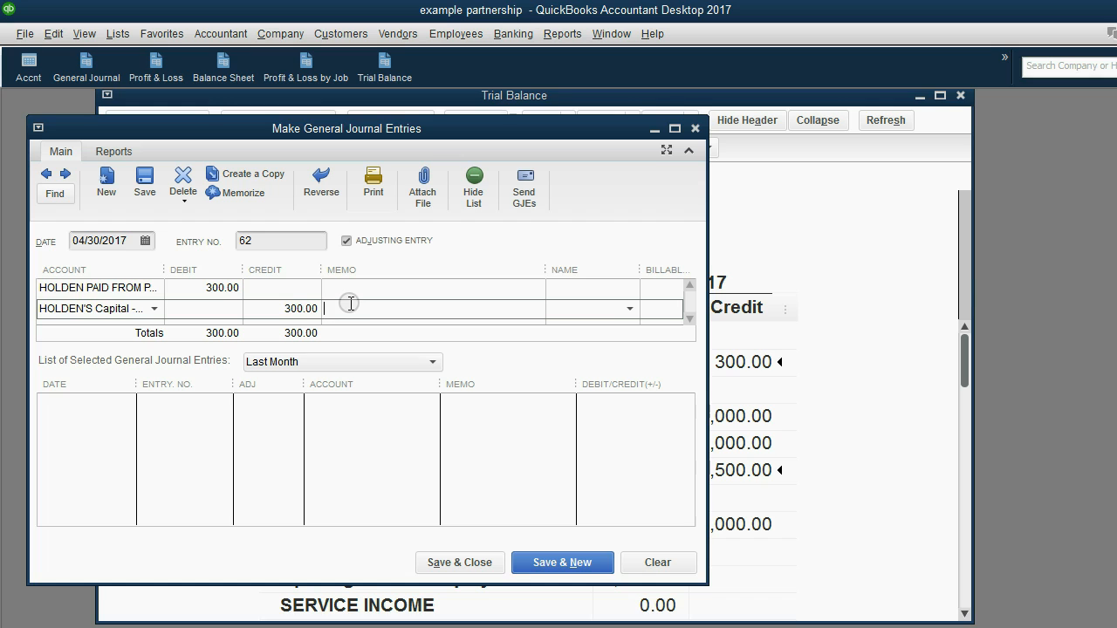
{"action": "mouse_move", "coordinate": [457, 528]}
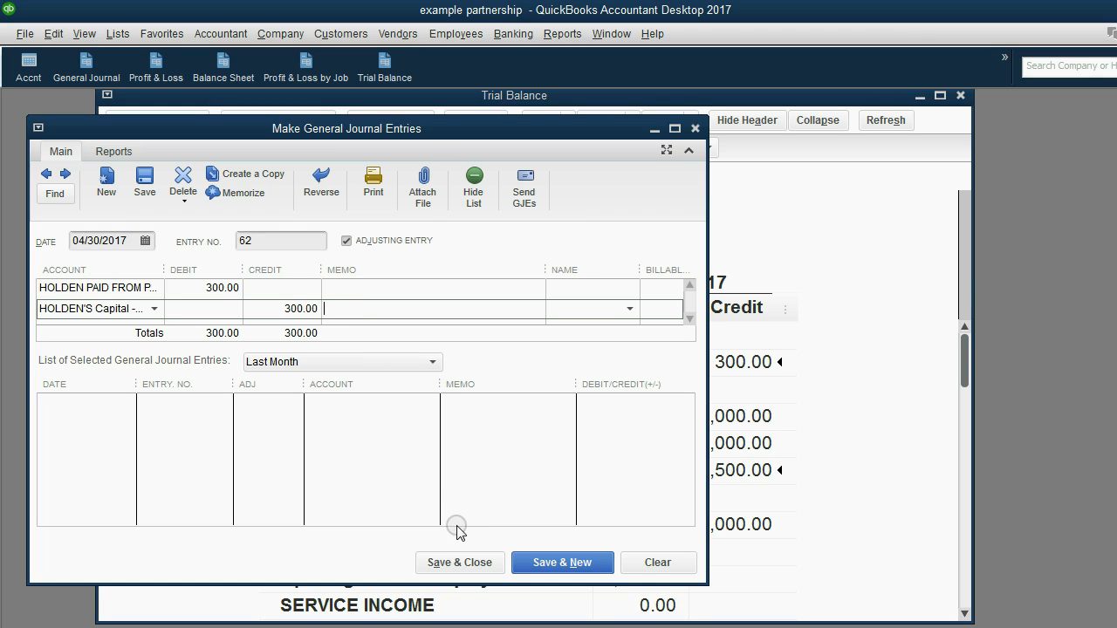
{"action": "left_click", "coordinate": [461, 562]}
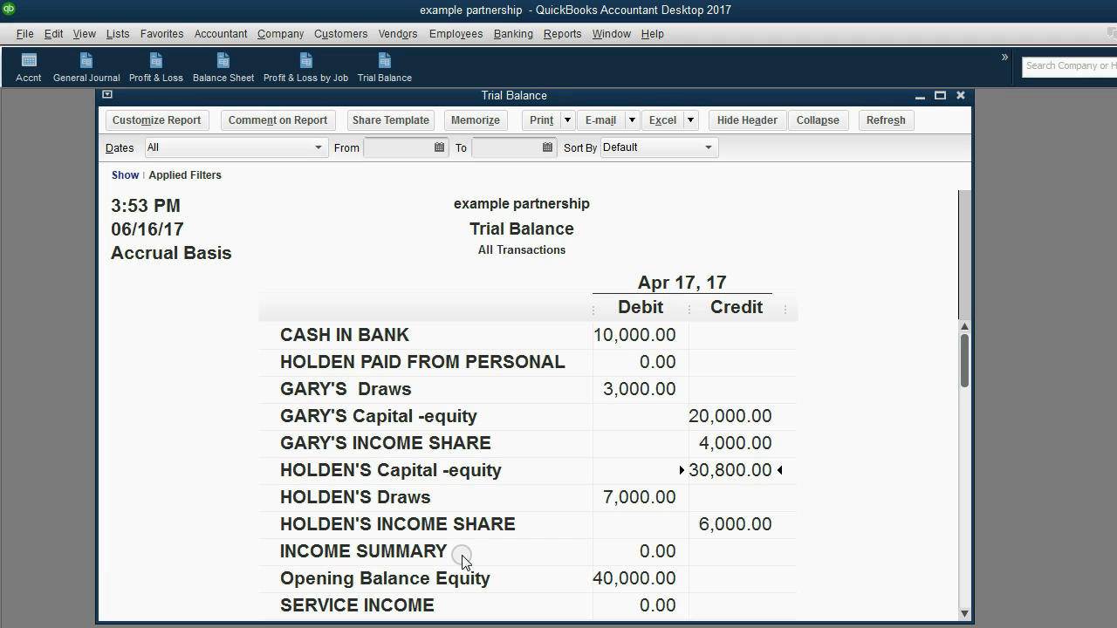
{"action": "mouse_move", "coordinate": [599, 356]}
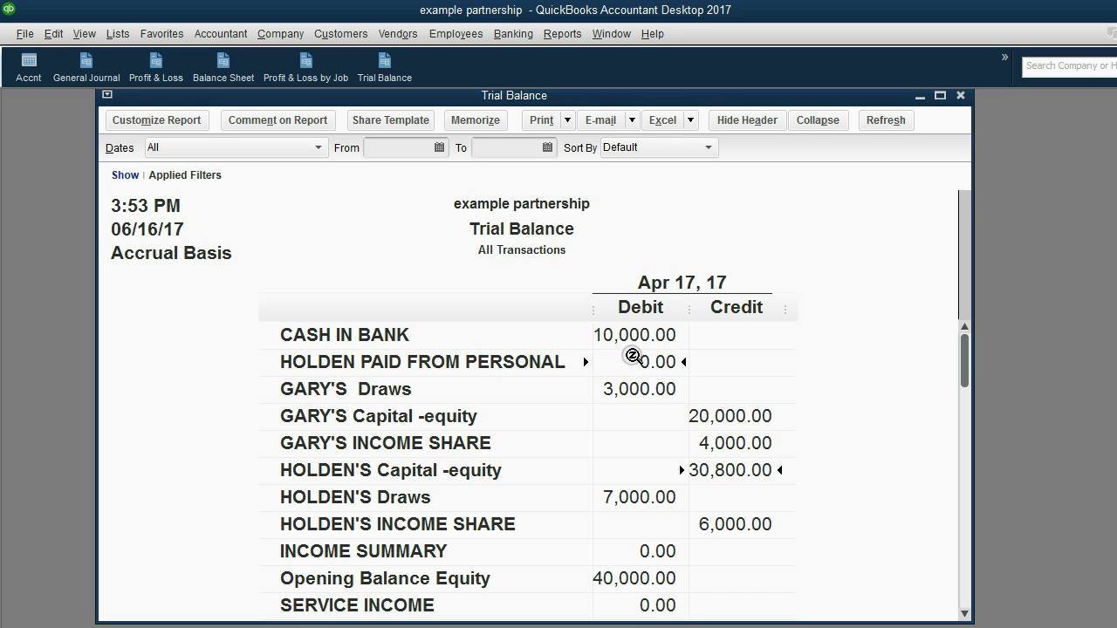
{"action": "mouse_move", "coordinate": [503, 433]}
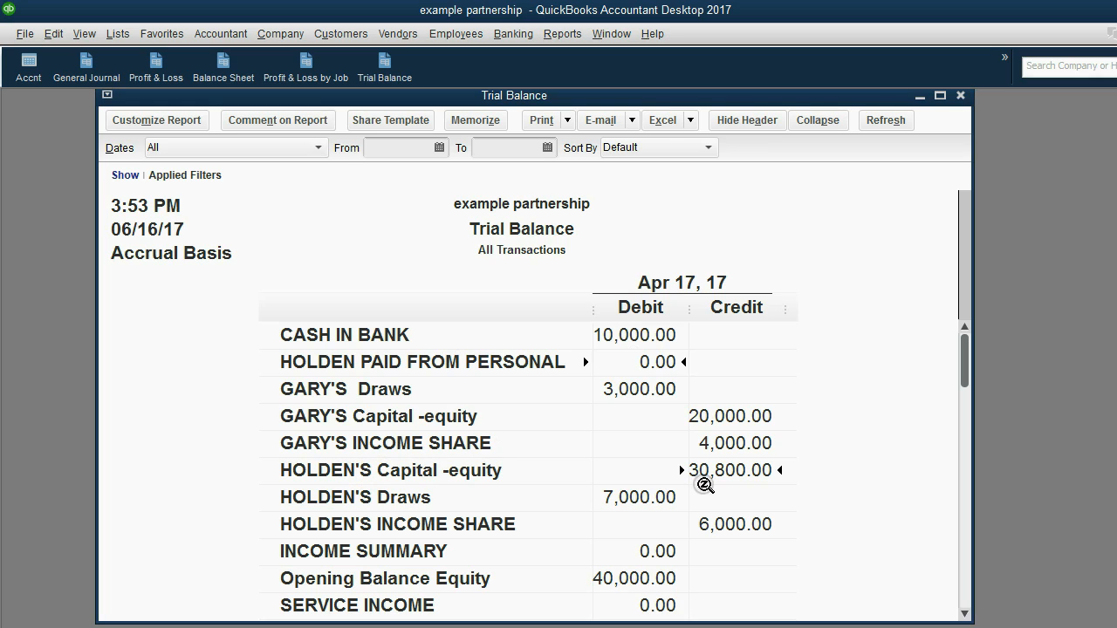
{"action": "mouse_move", "coordinate": [852, 480]}
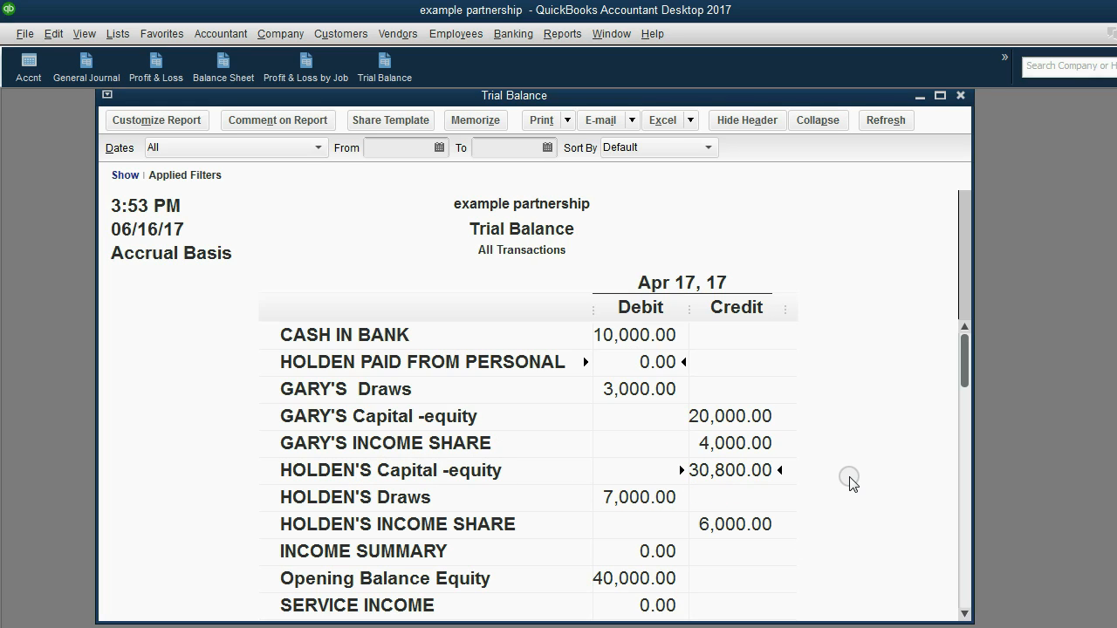